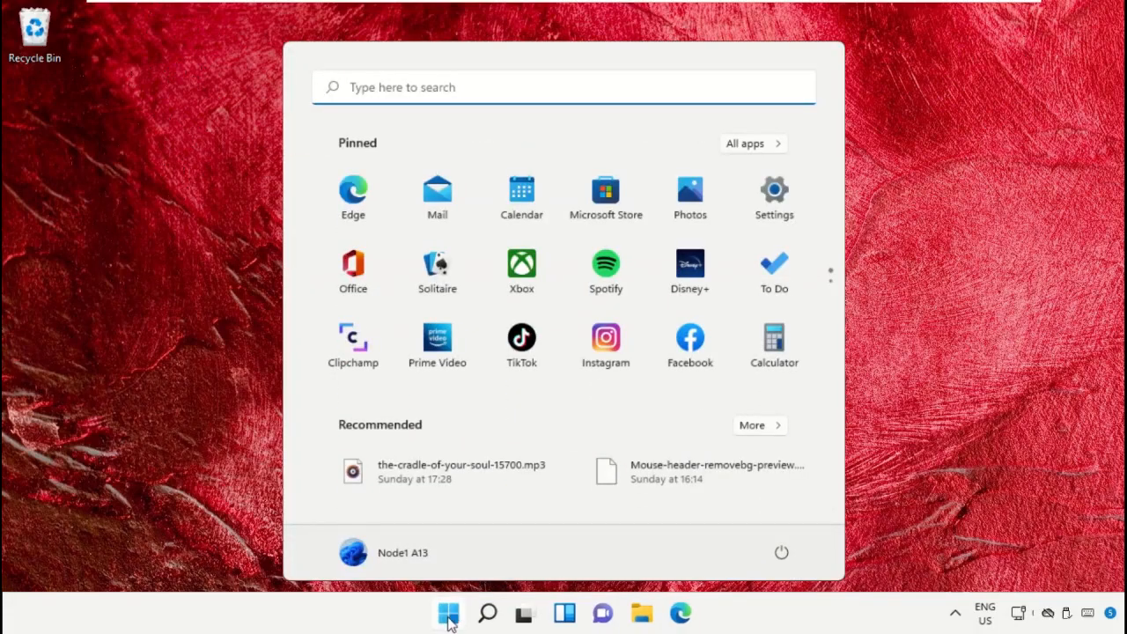
Step: Launch Task Manager from a Start search and bring up its Run new task dialog
text(task manager)
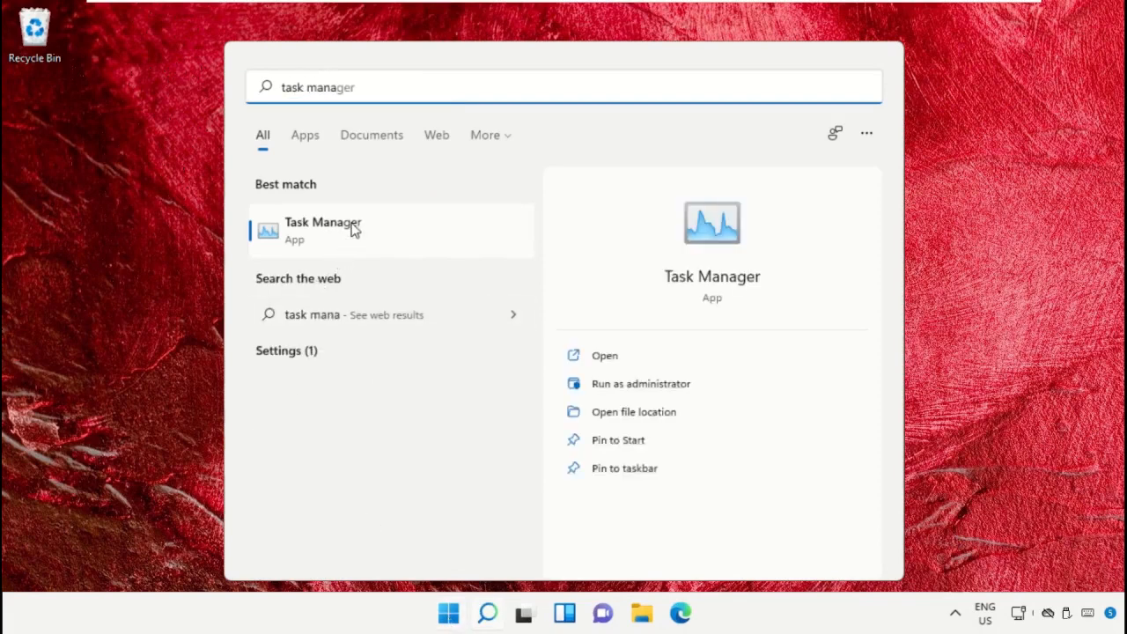
click(323, 229)
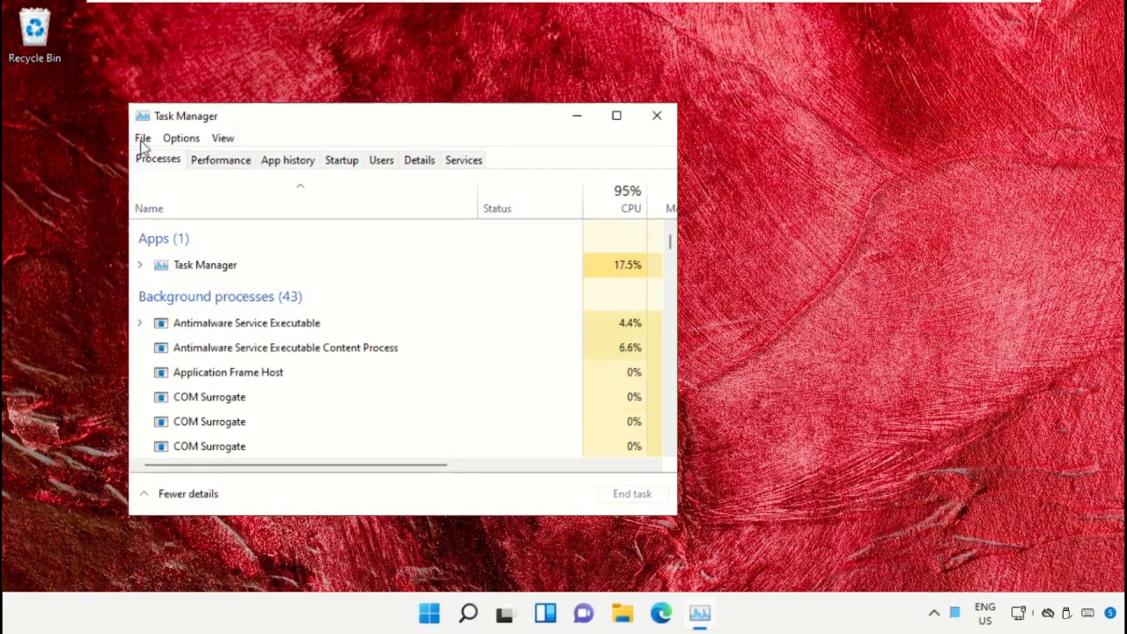
click(141, 137)
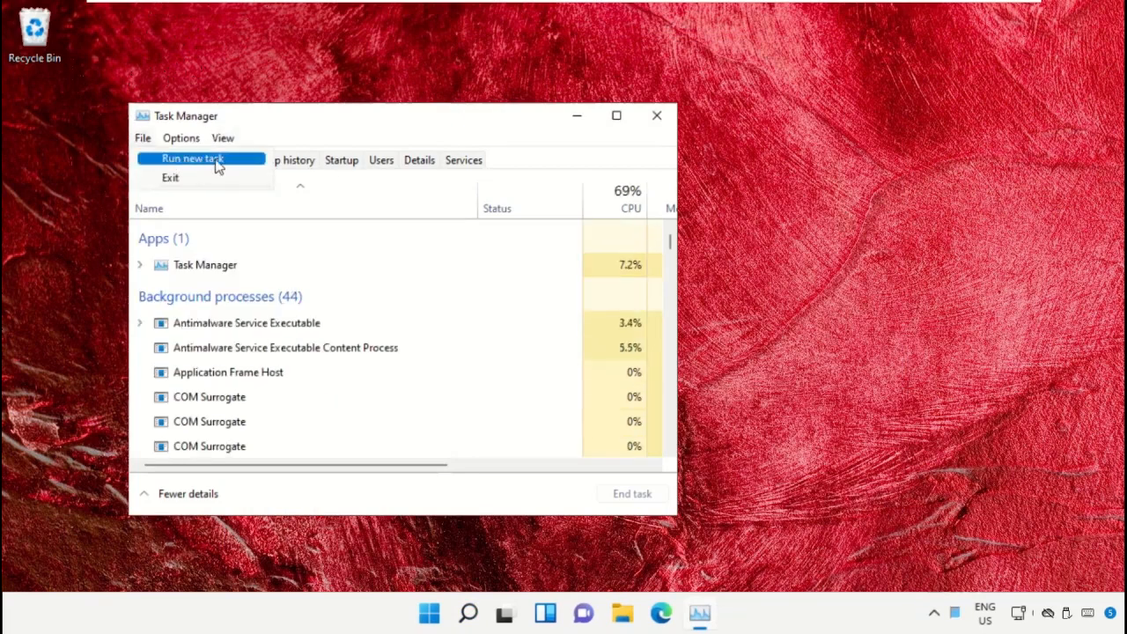
click(192, 158)
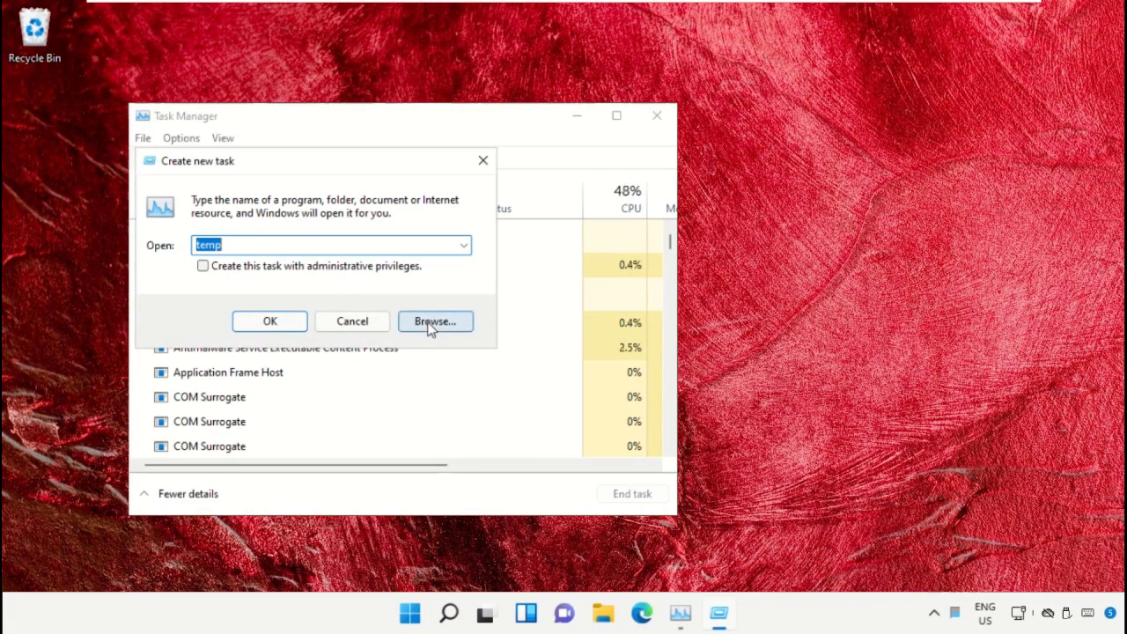
Step: Browse from Local Disk (C:) through Windows into the System32 folder
click(433, 320)
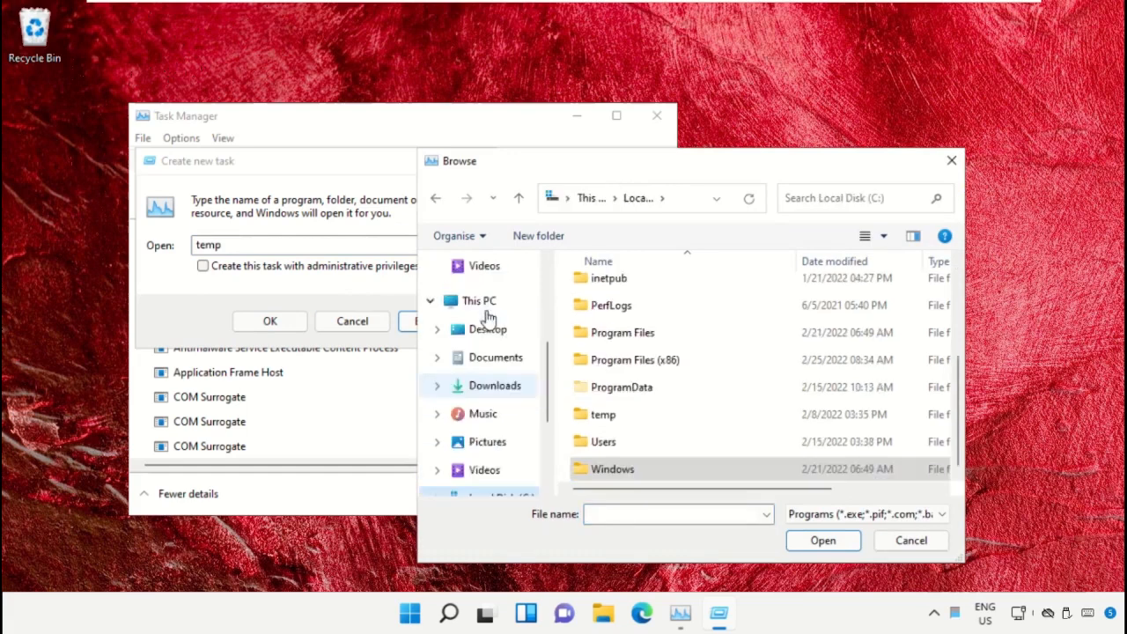
click(479, 299)
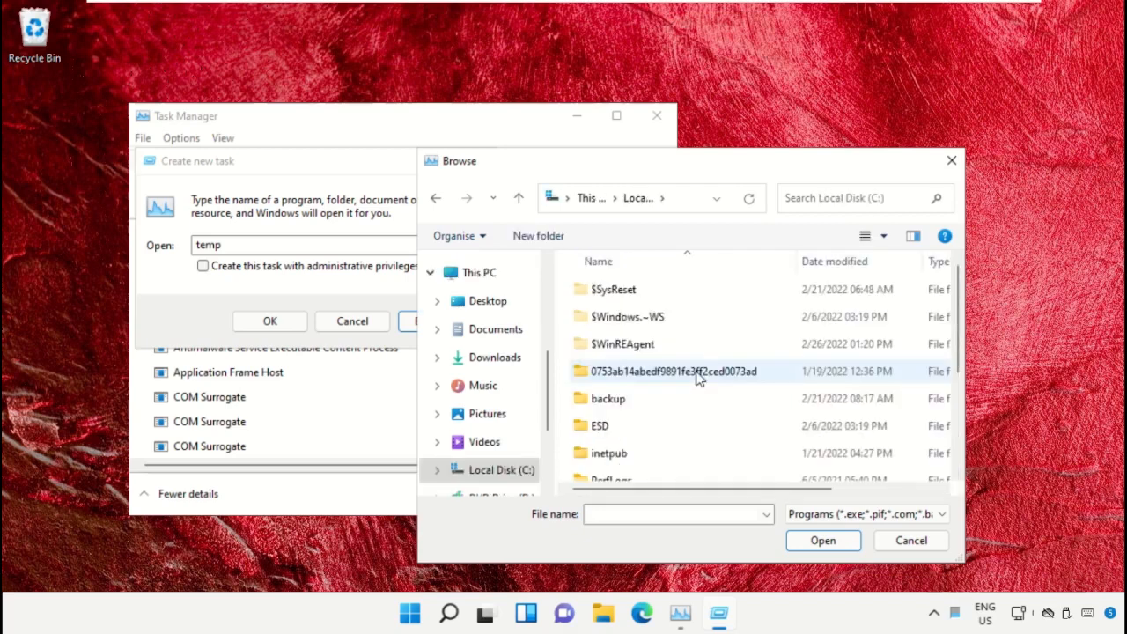
scroll(down, 3)
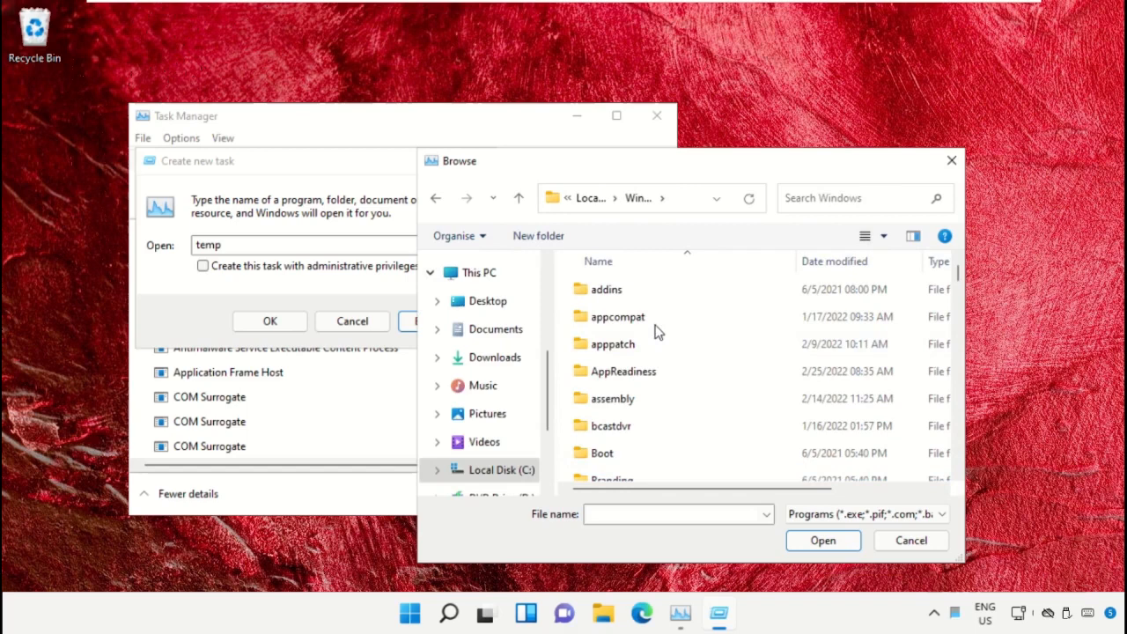
scroll(down, 3)
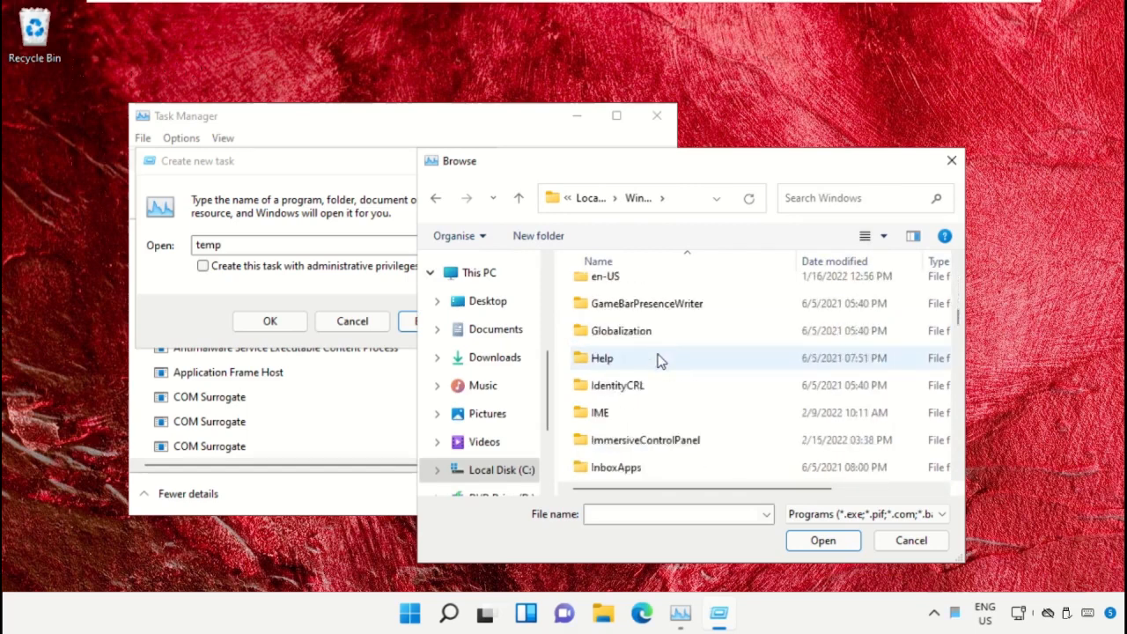
scroll(down, 3)
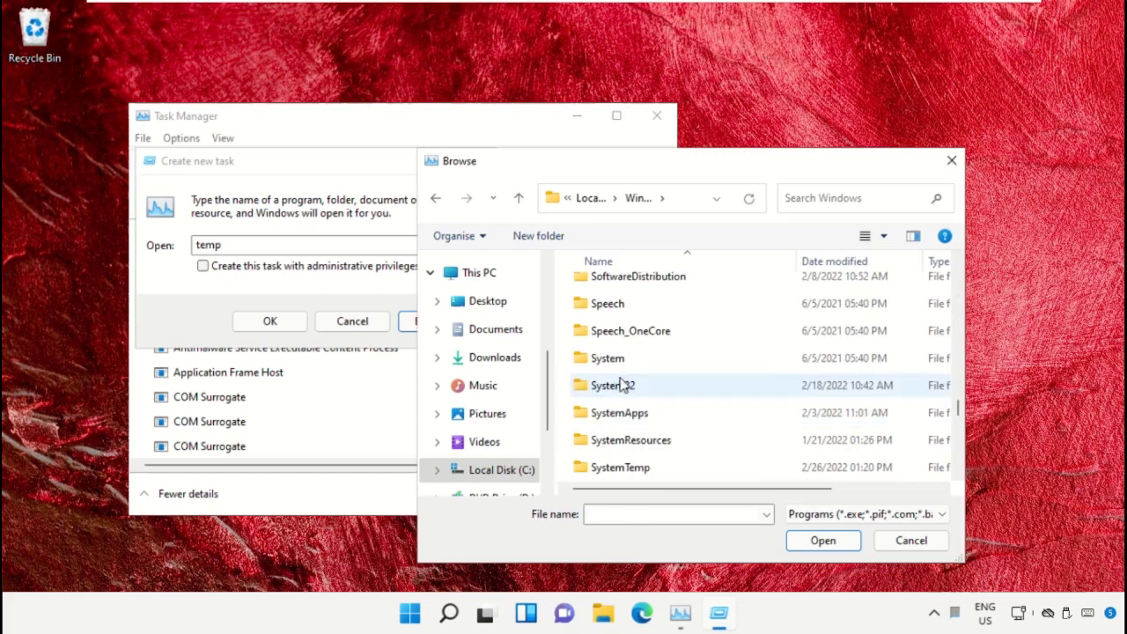
double_click(613, 384)
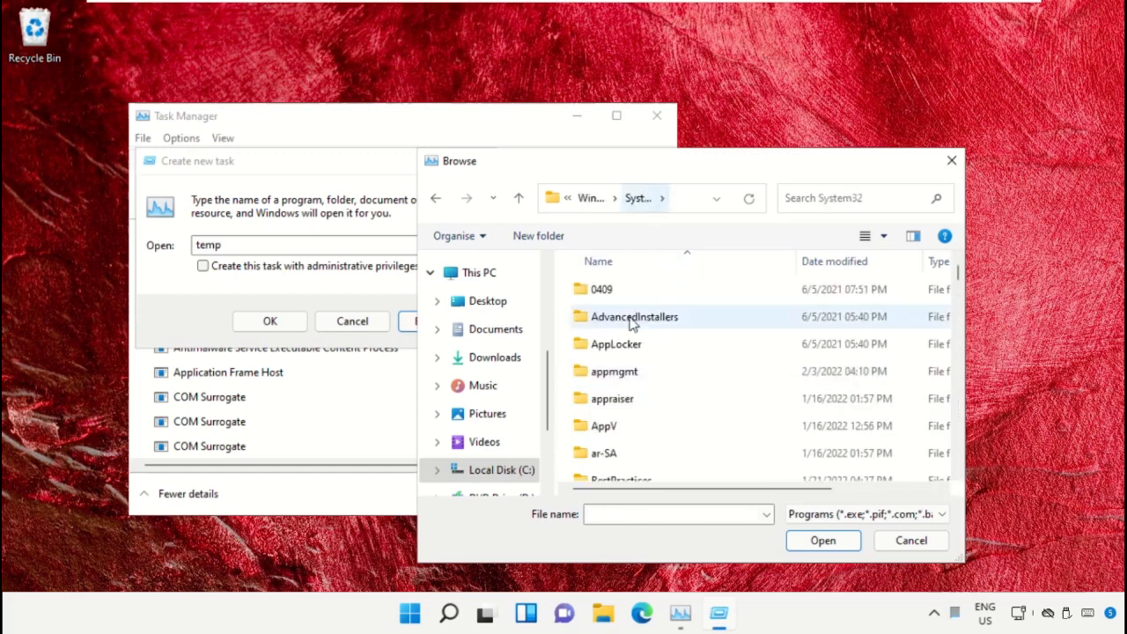
Step: Pick cmd.exe in System32 as the program for the new task
scroll(down, 3)
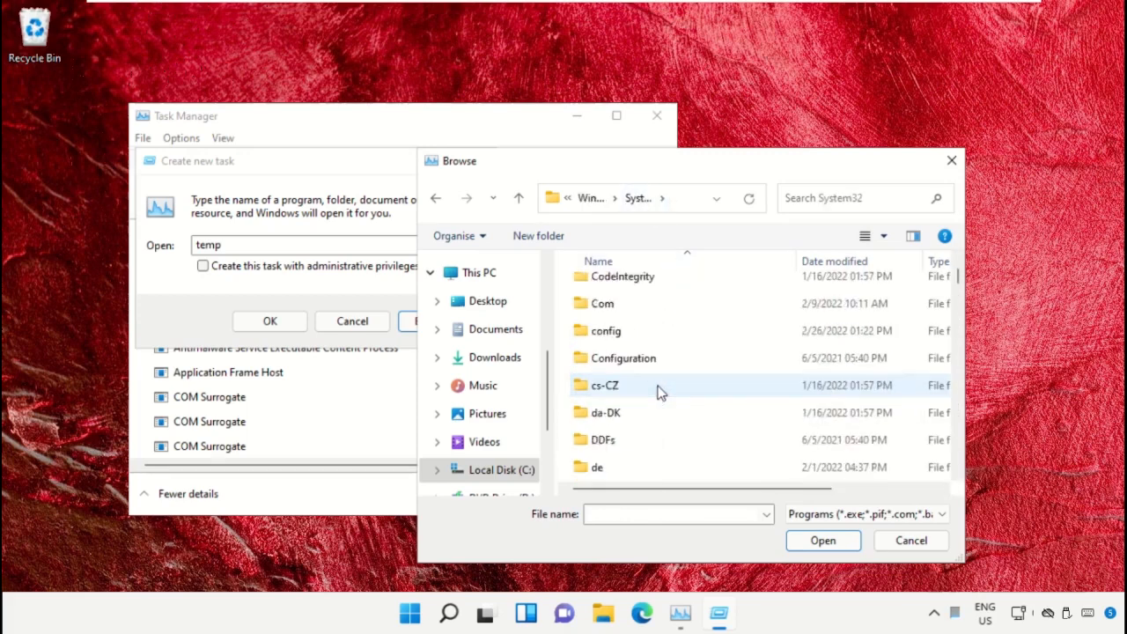
scroll(down, 3)
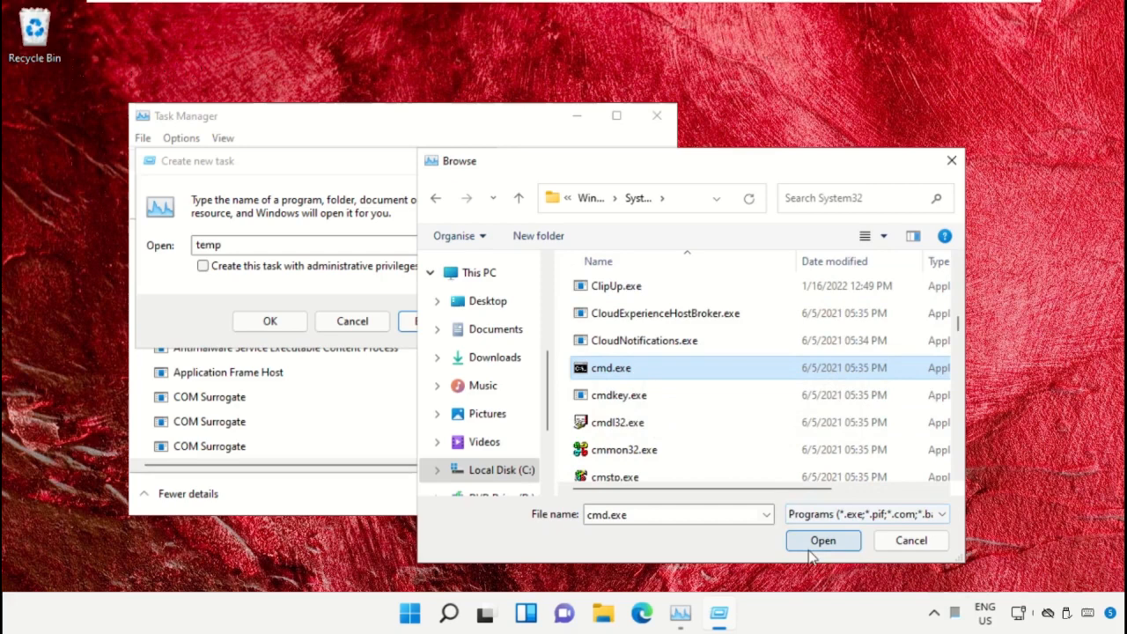
click(822, 539)
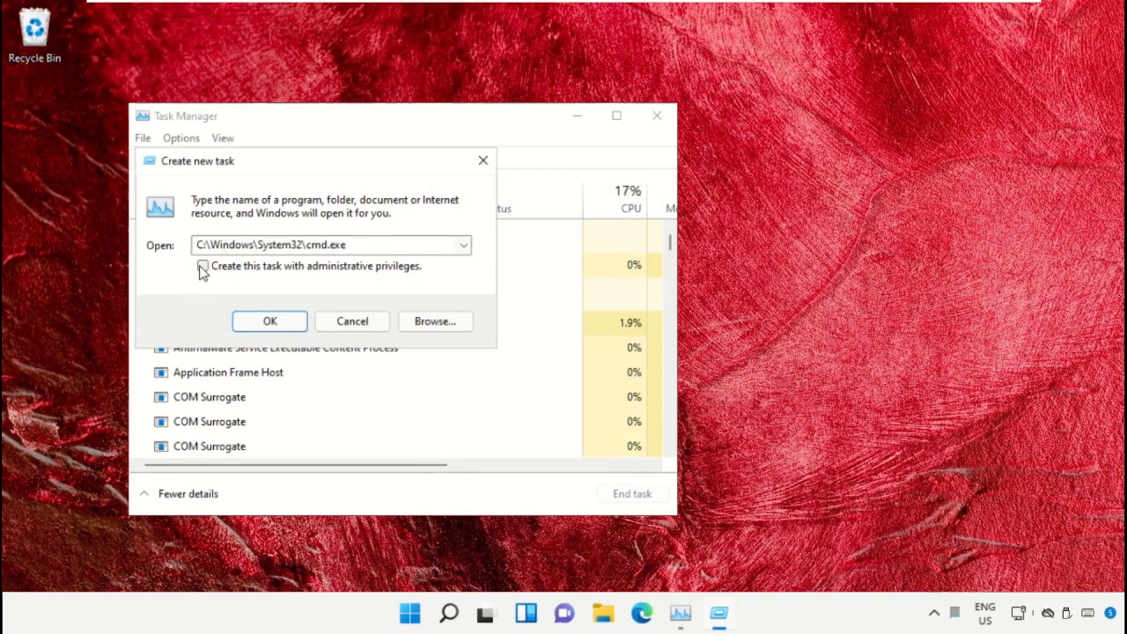
Step: Run cmd.exe with administrative privileges, giving an elevated Command Prompt at C:\Windows\System32
click(203, 265)
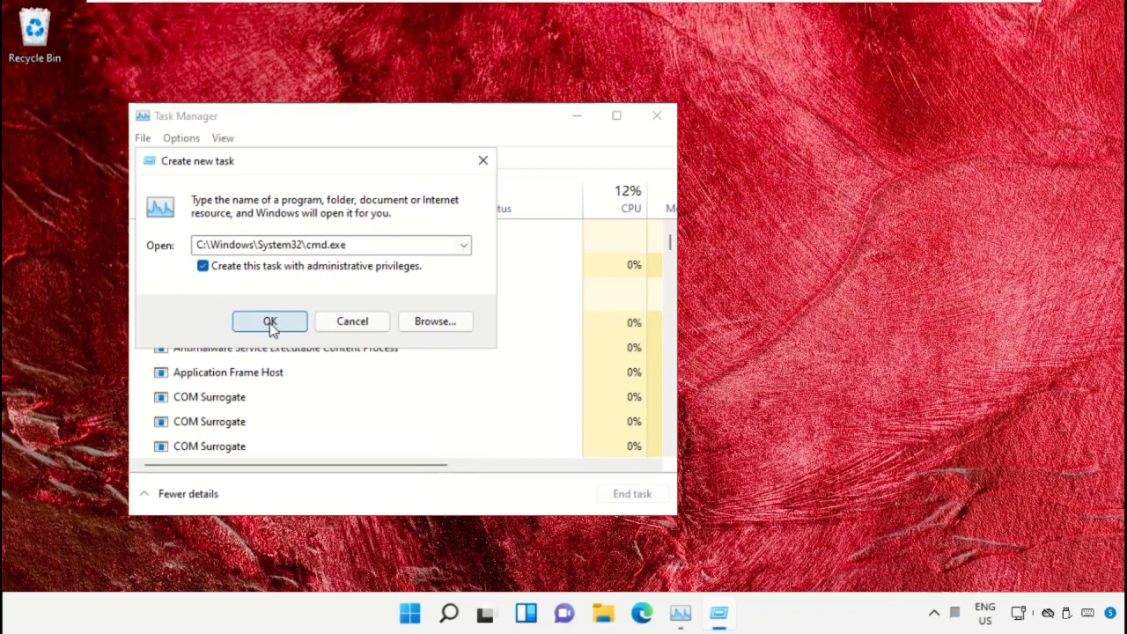
click(270, 321)
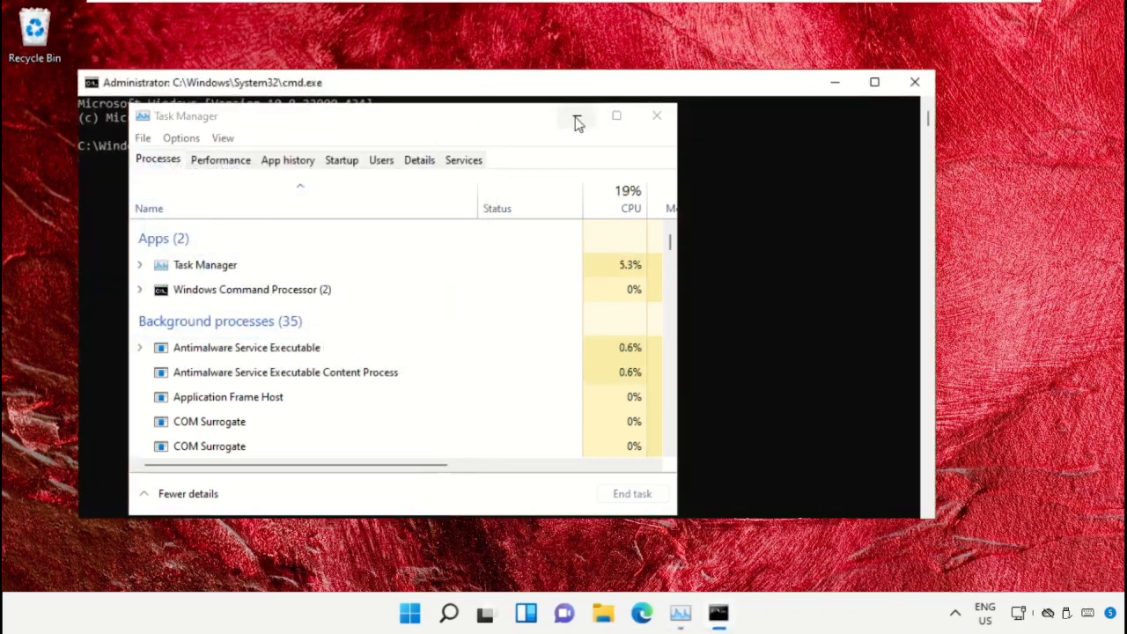
Step: Move Task Manager out of the way and bring up the Start menu again
click(654, 116)
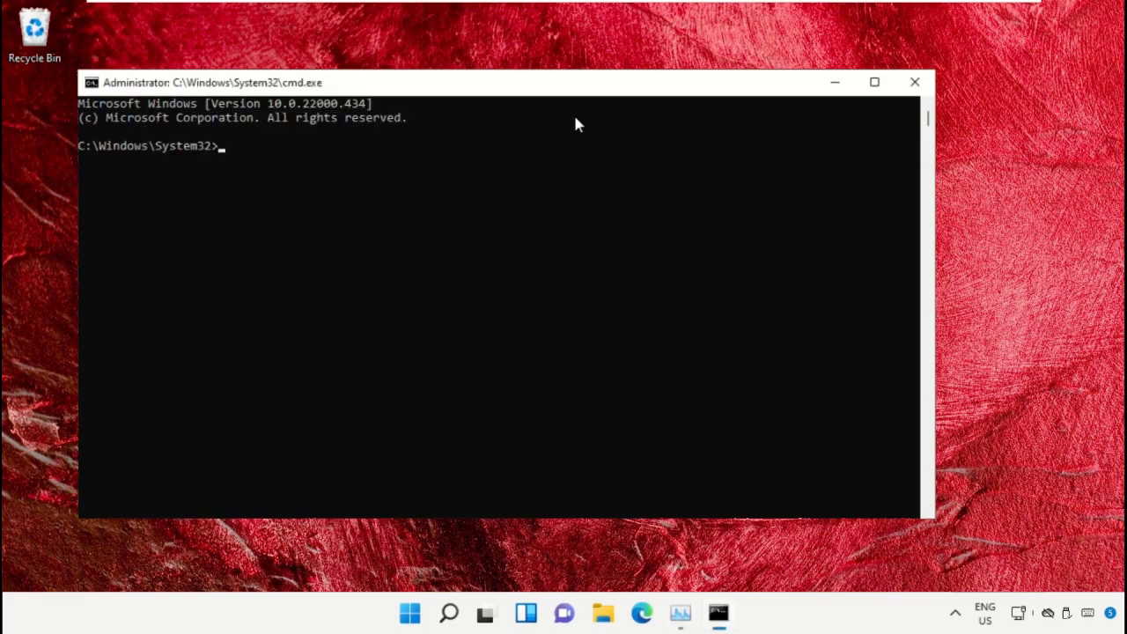
mouse_move(369, 625)
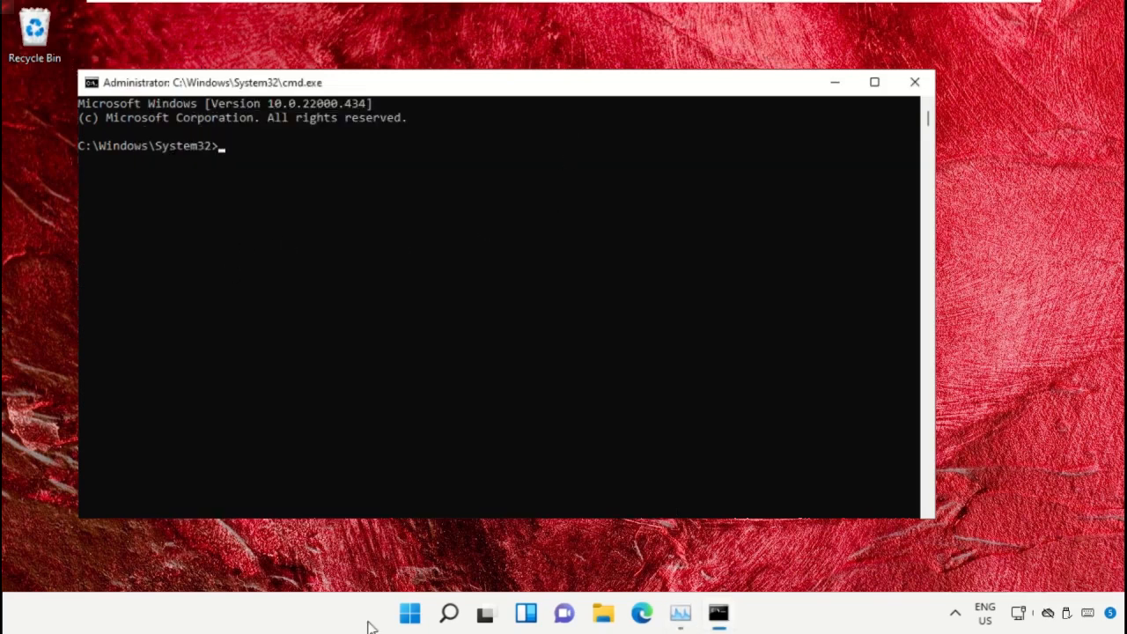
mouse_move(408, 612)
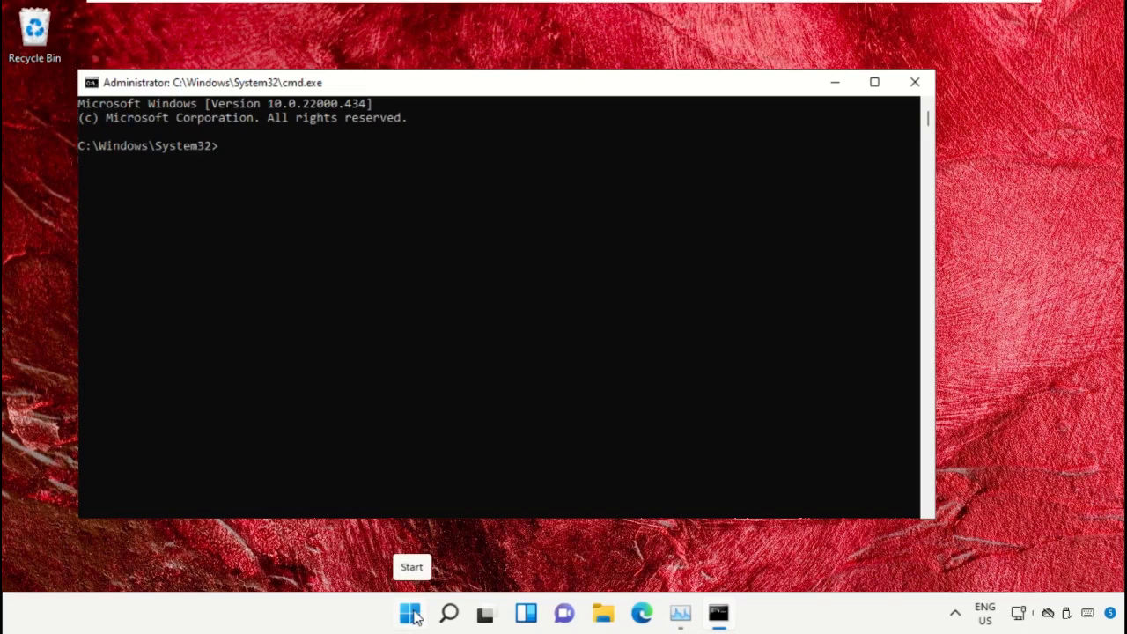
mouse_move(841, 88)
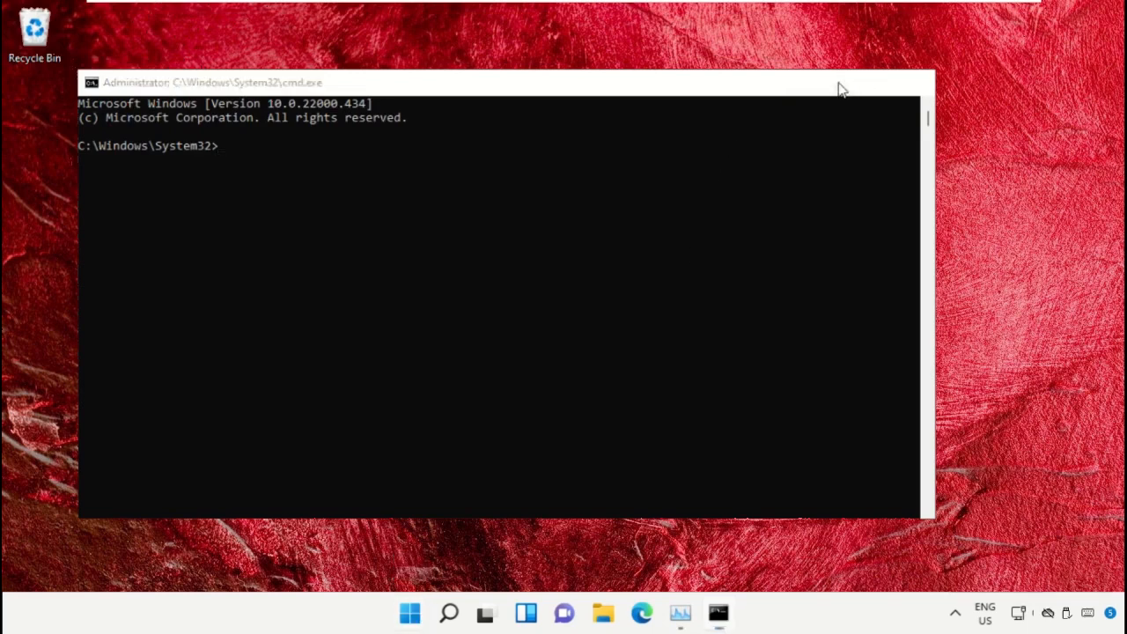
click(408, 613)
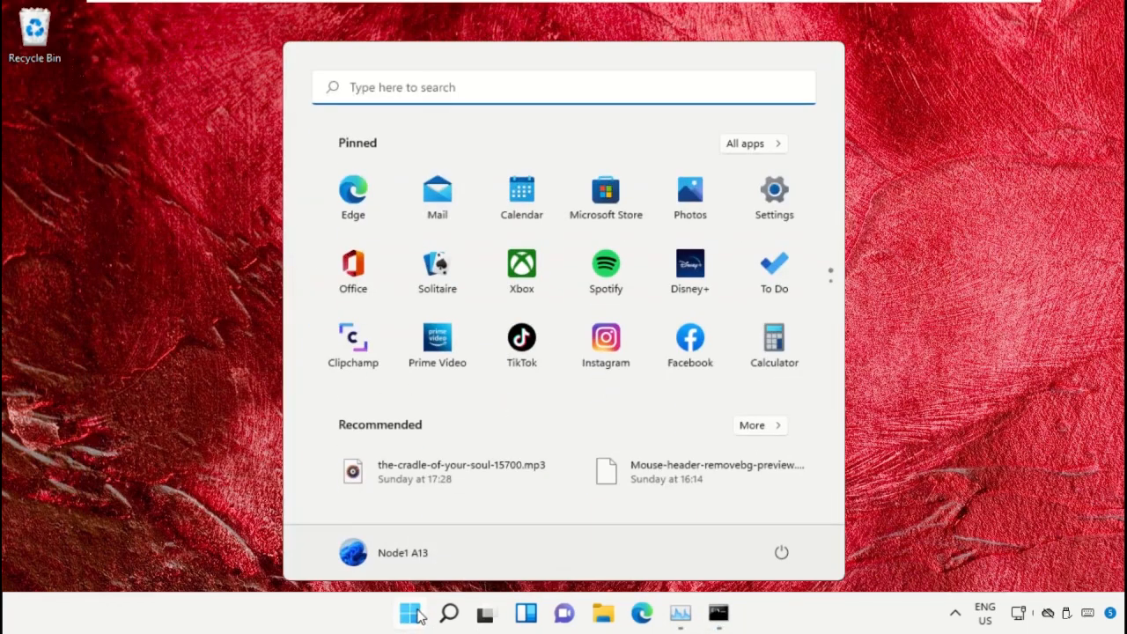
Step: Launch Chrome, go to google.com and search 'hows.tech windows commands'
text(Chrome)
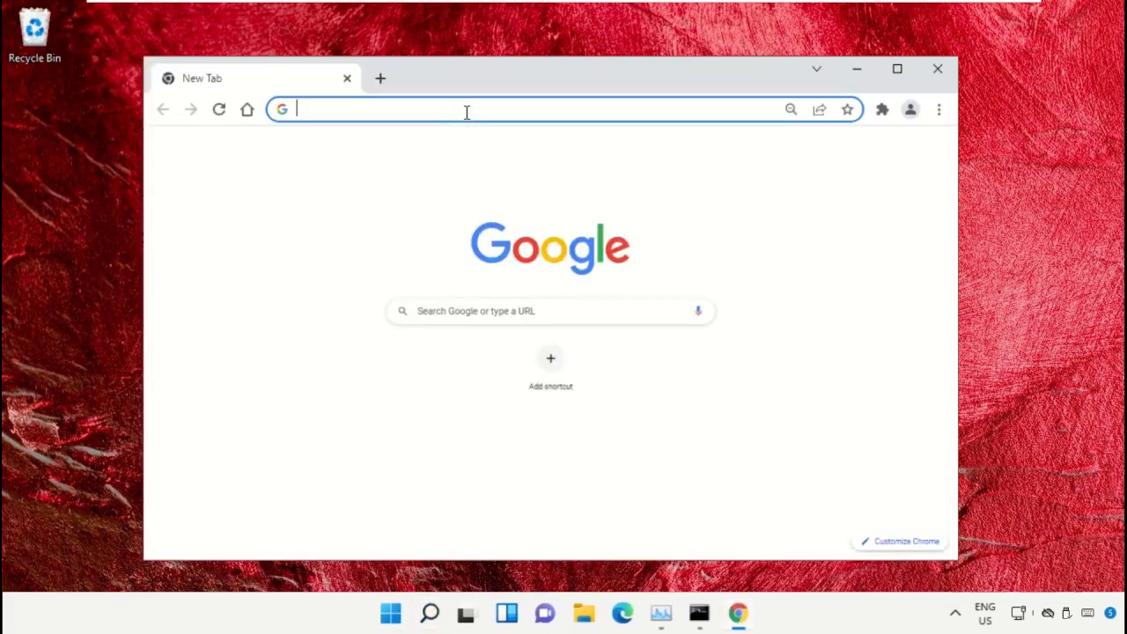
text(google.com)
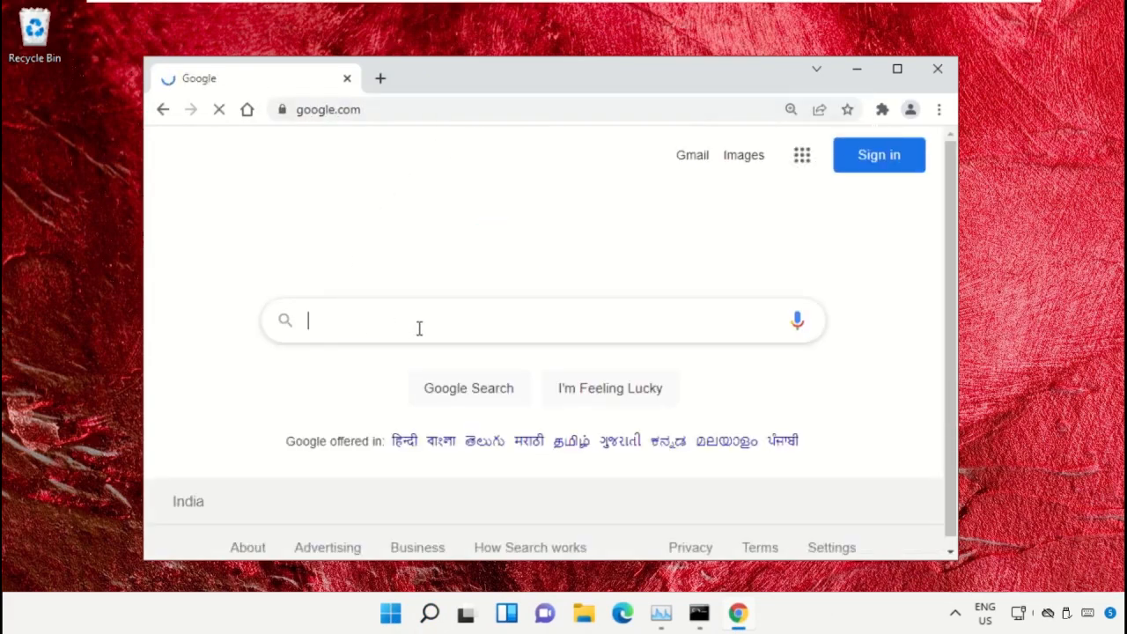
text(hows.tech)
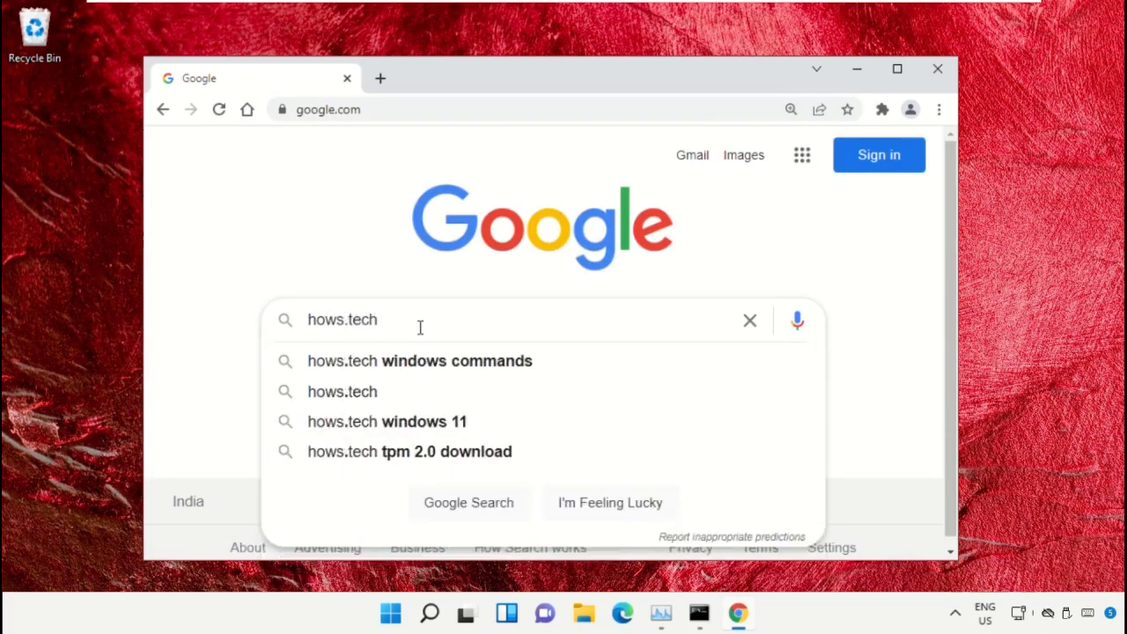
click(419, 361)
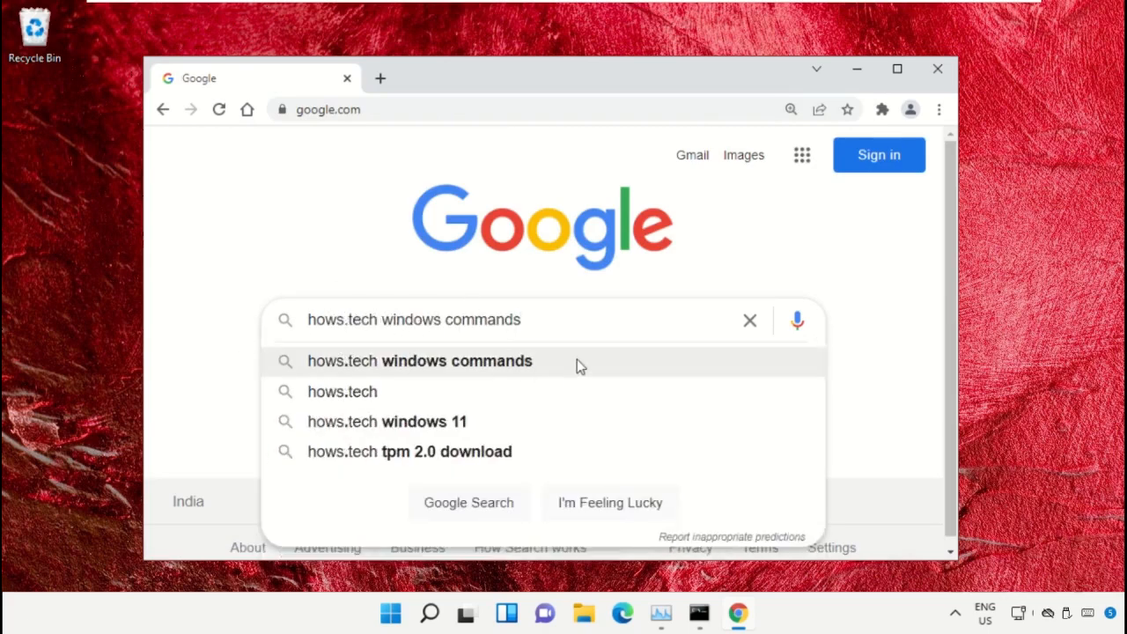
click(419, 360)
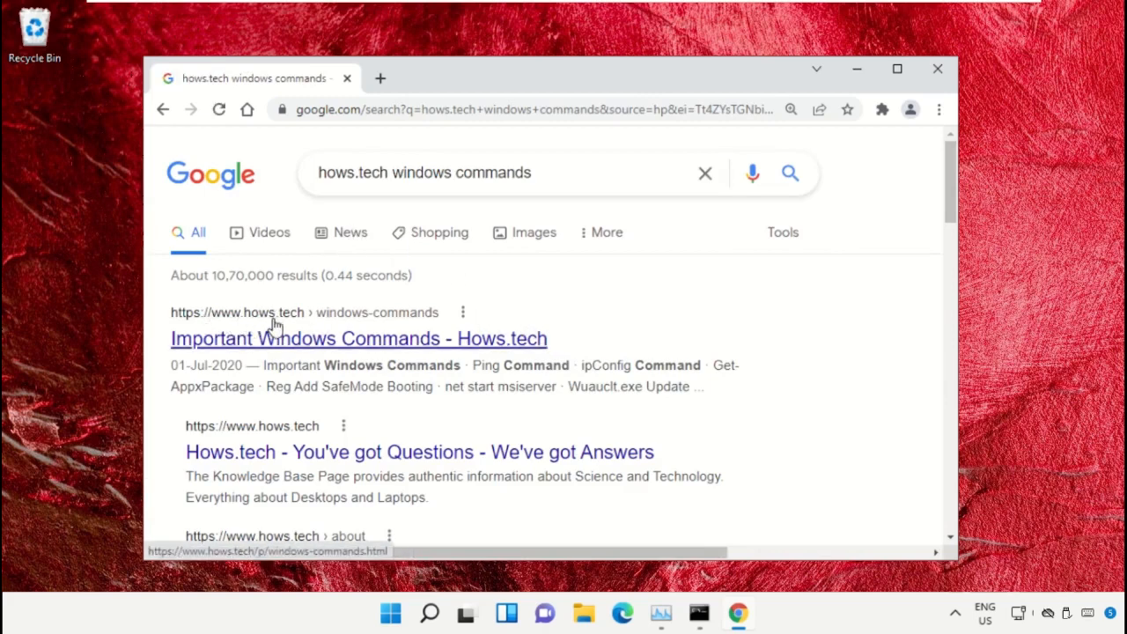
Step: Load the Important Windows Commands article and scroll to the SFC section's Command 12 for ieframe.dll
click(357, 338)
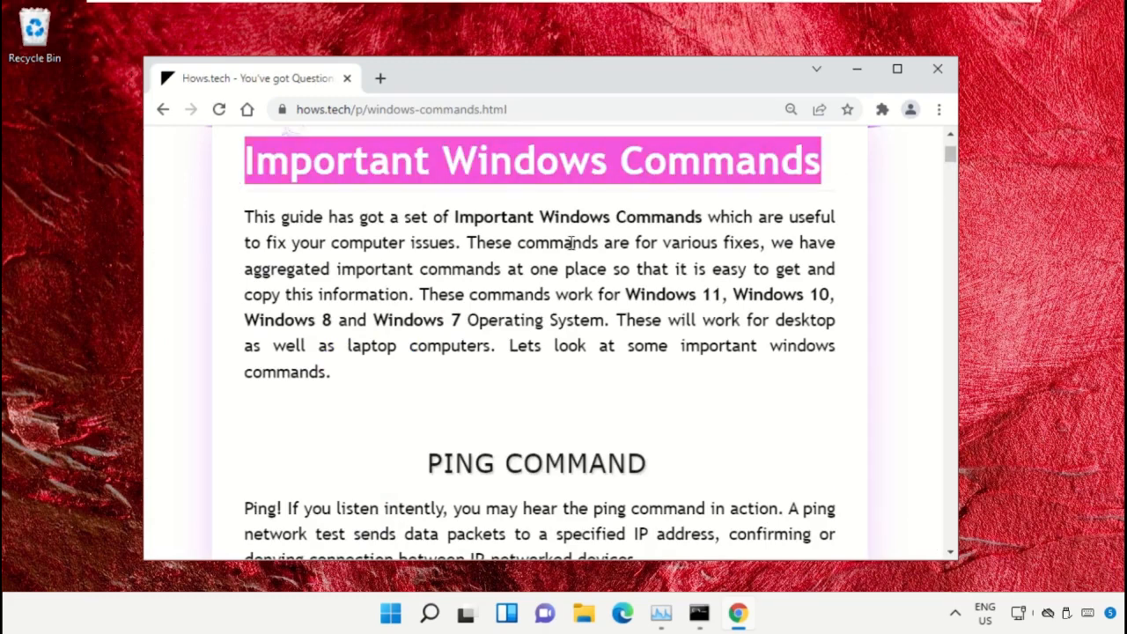
triple_click(531, 160)
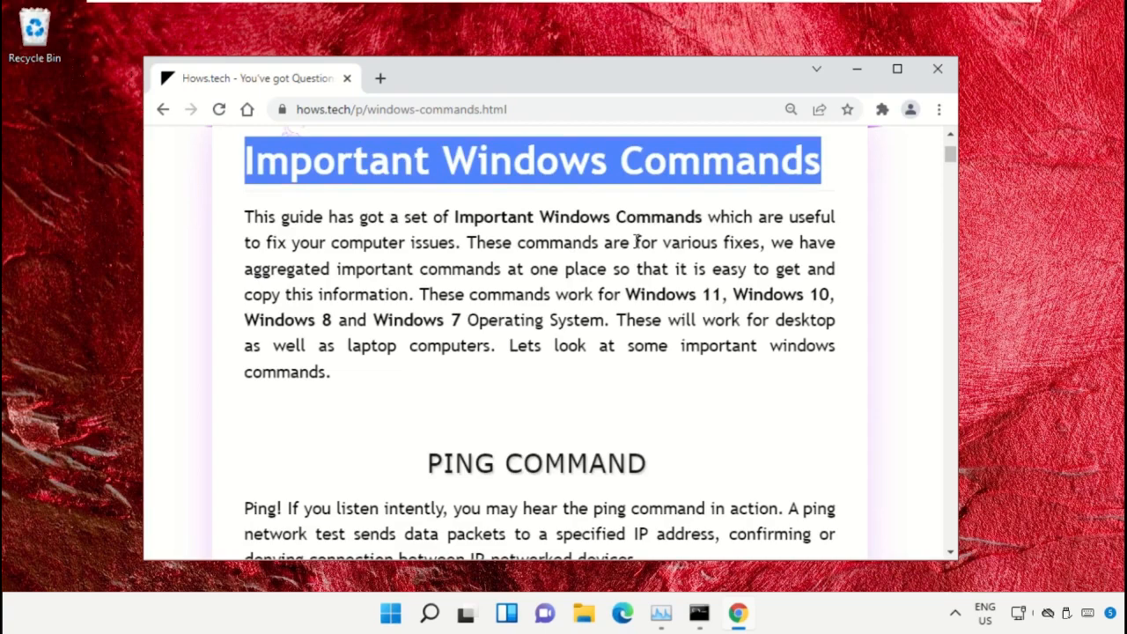
scroll(down, 3)
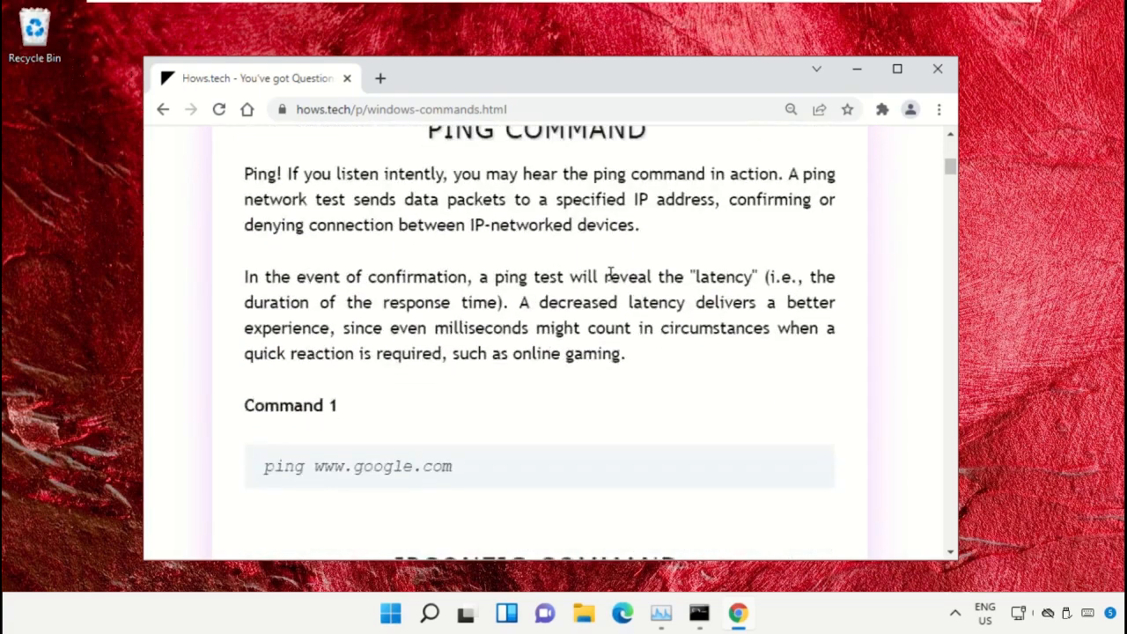
scroll(down, 3)
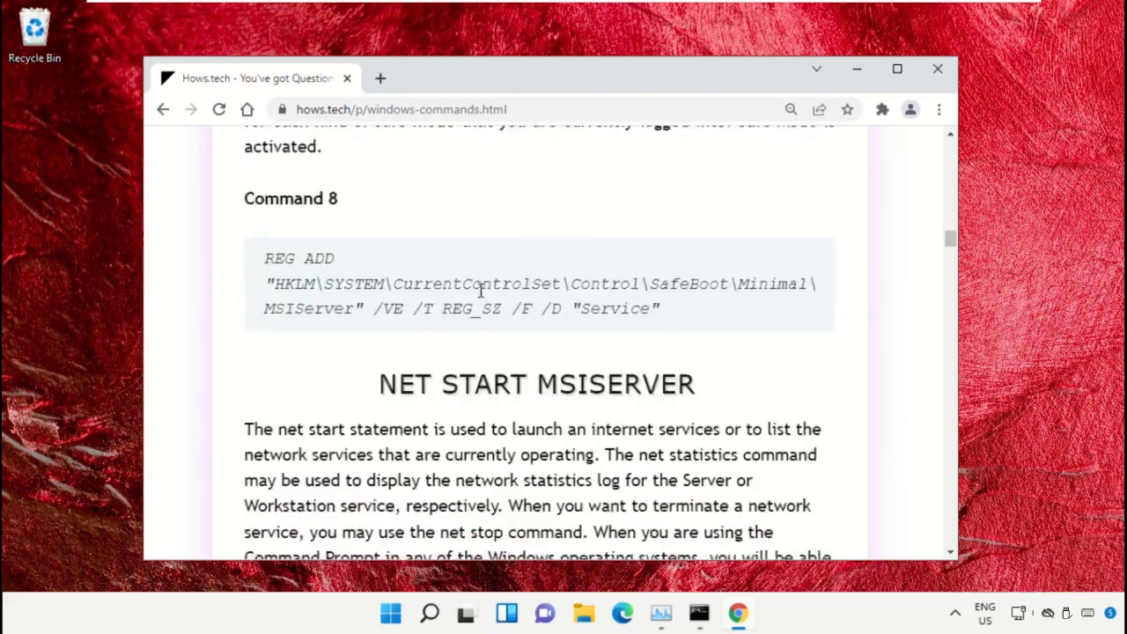
scroll(down, 3)
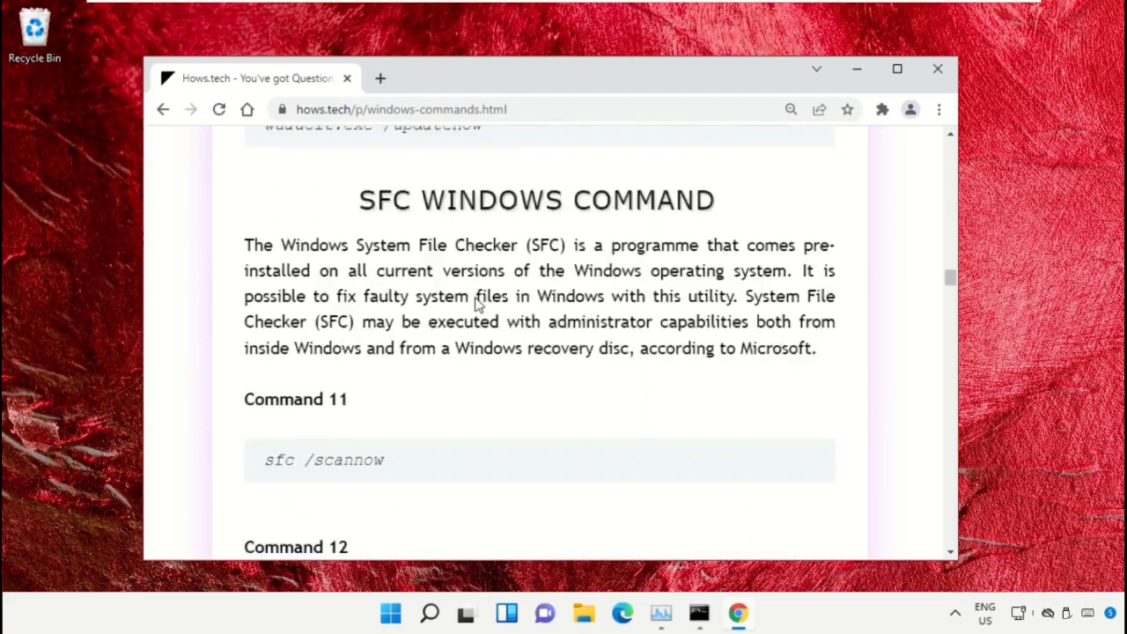
scroll(down, 3)
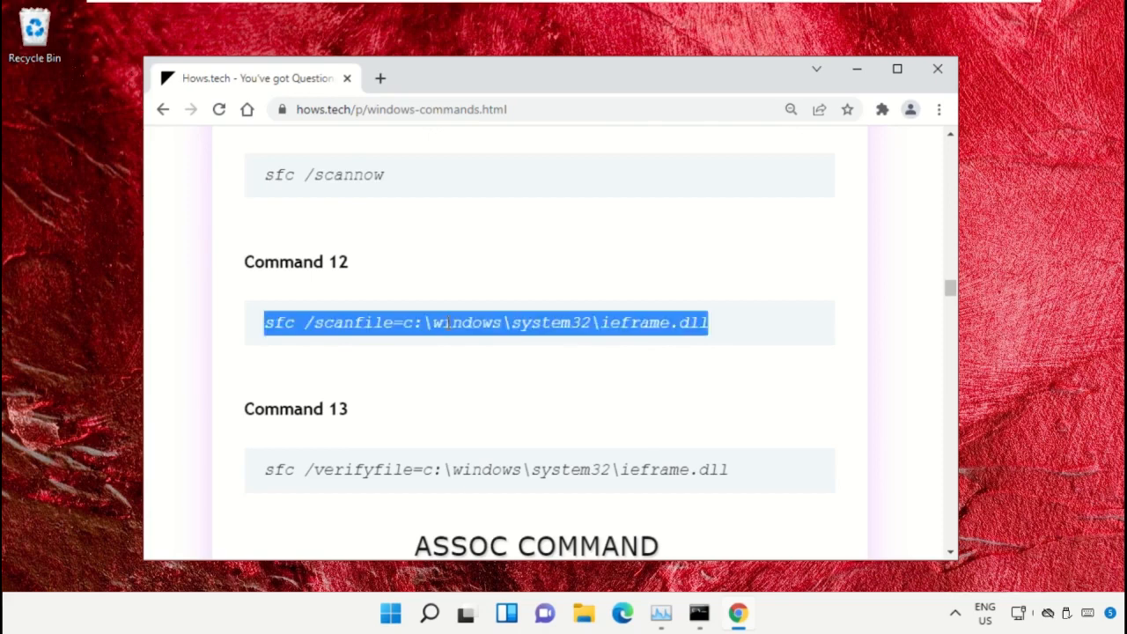
mouse_move(670, 560)
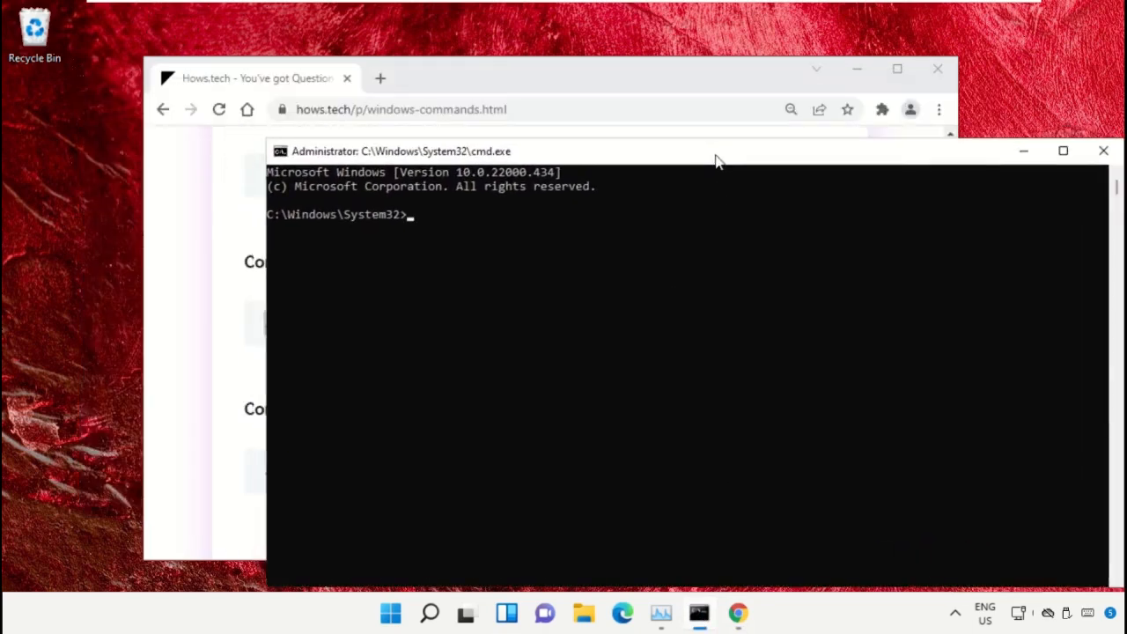
Step: Run sfc /scanfile=c:\windows\system32\ieframe.dll, which reports no integrity violations
drag(713, 152, 563, 95)
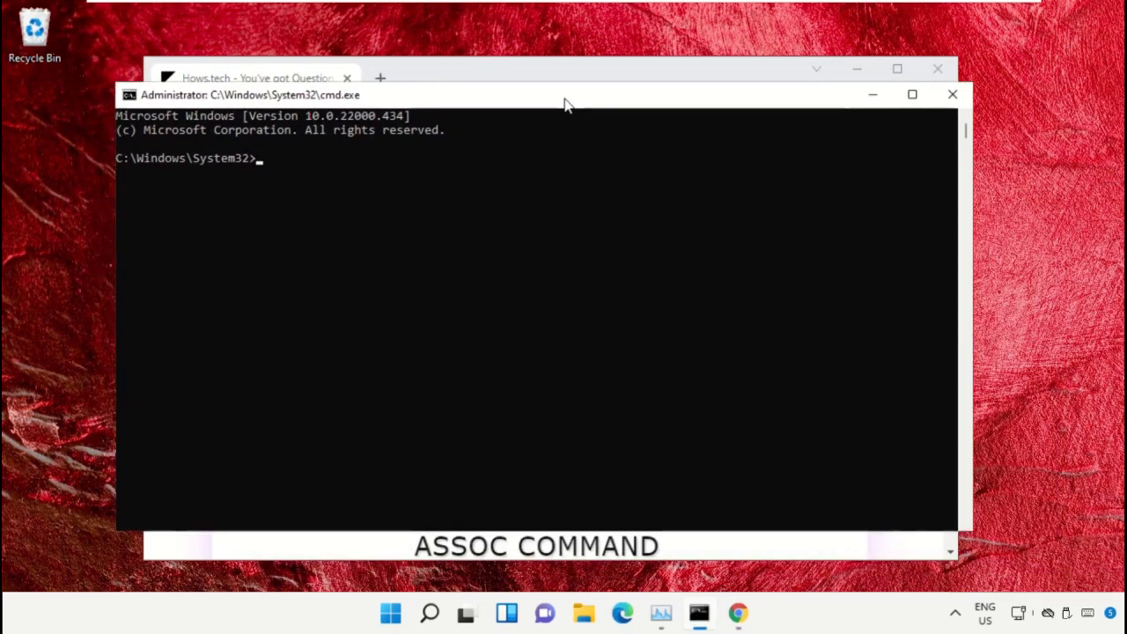
text(sfc /scanfile=c:\windows\system32\ieframe.dll)
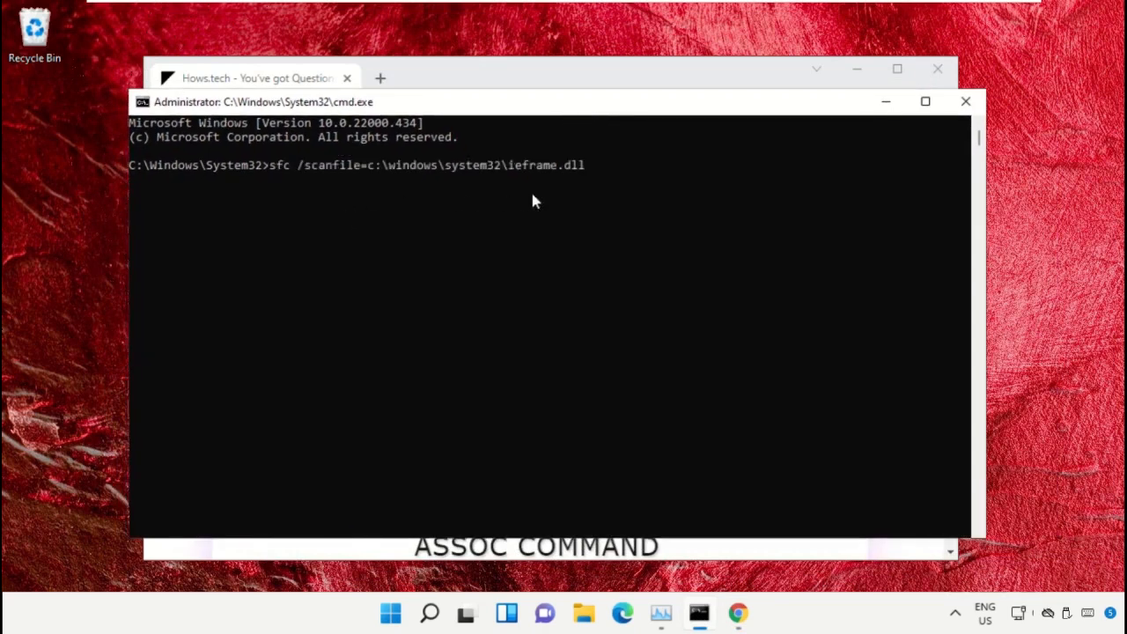
mouse_move(368, 84)
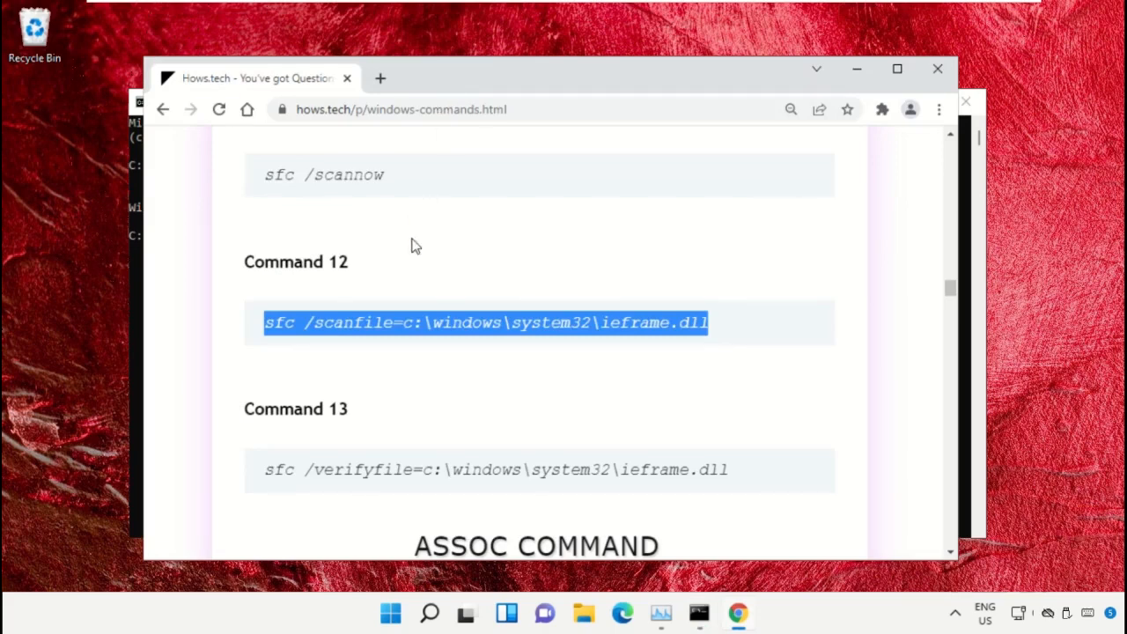
scroll(down, 3)
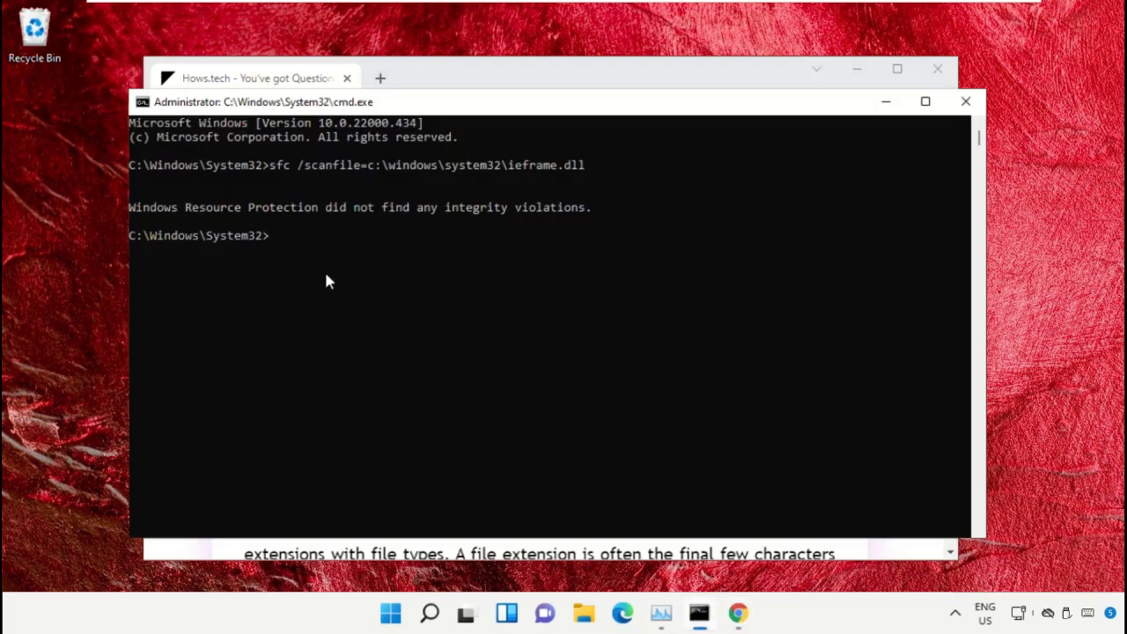
Step: Run sfc /verifyfile on ieframe.dll with no violations found, then clear cmd and Chrome off the desktop
text(sfc /verifyfile=c:\windows\system32\ieframe.dll)
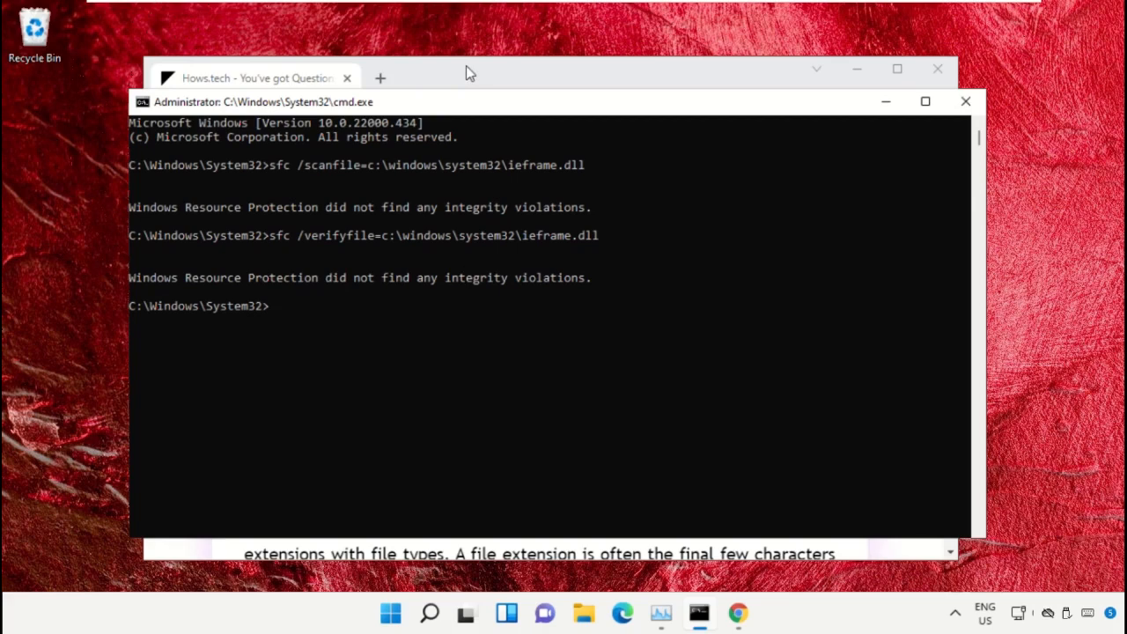
mouse_move(492, 74)
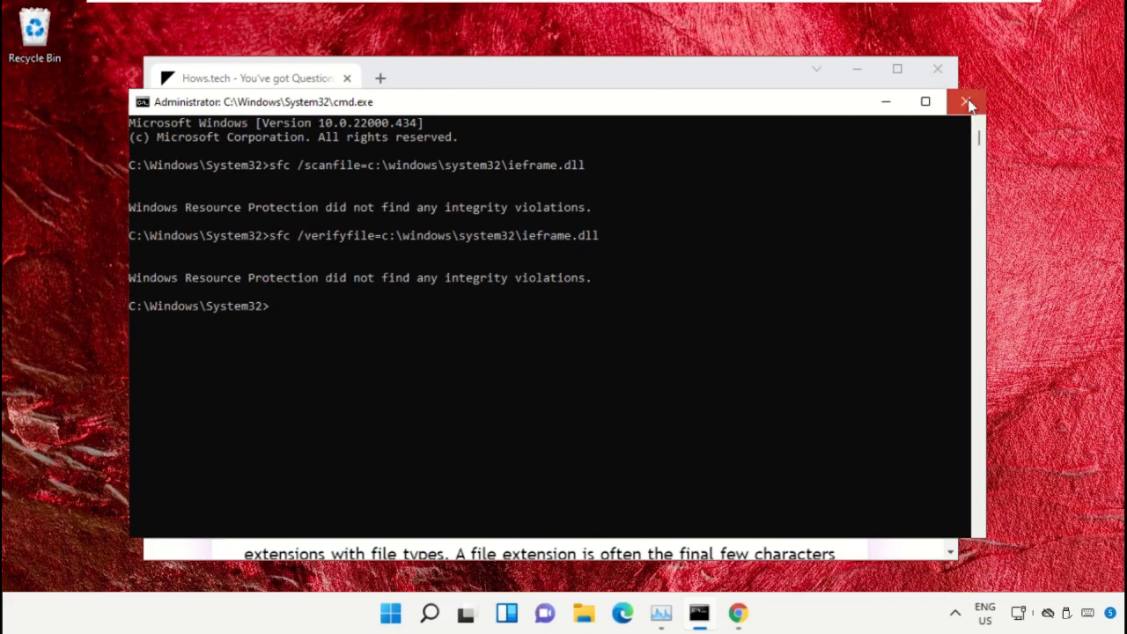
click(967, 100)
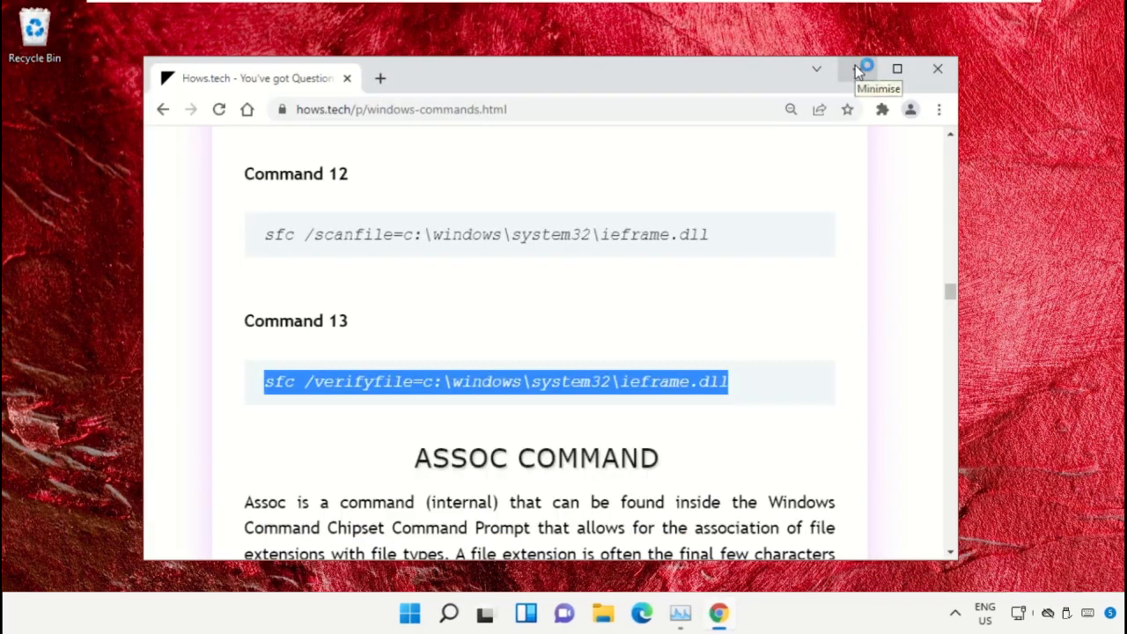
click(862, 69)
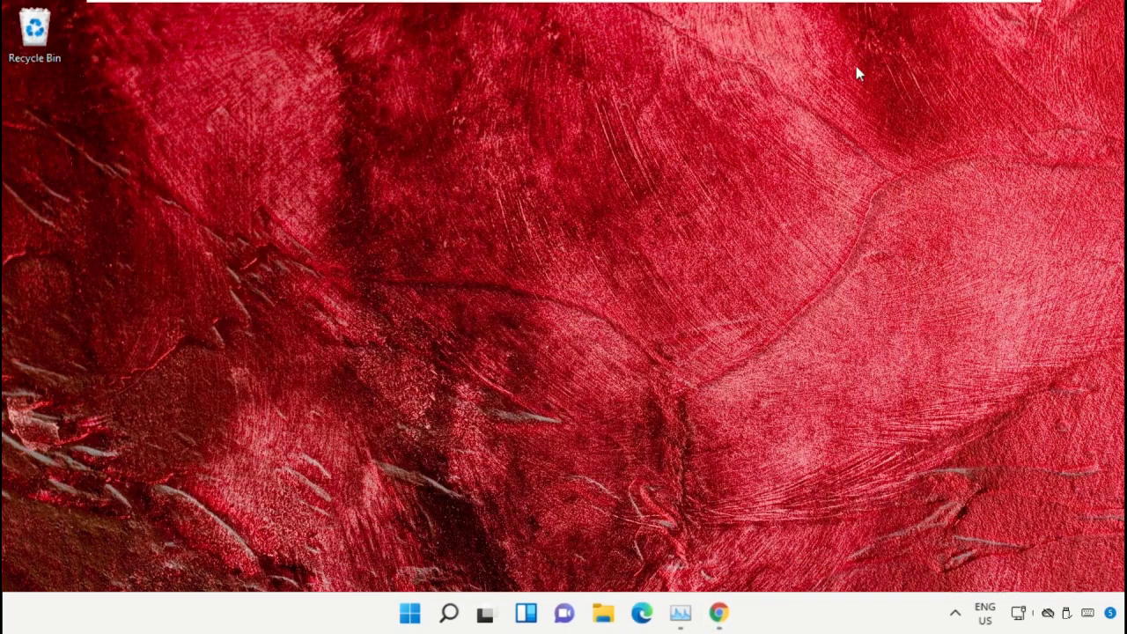
mouse_move(695, 219)
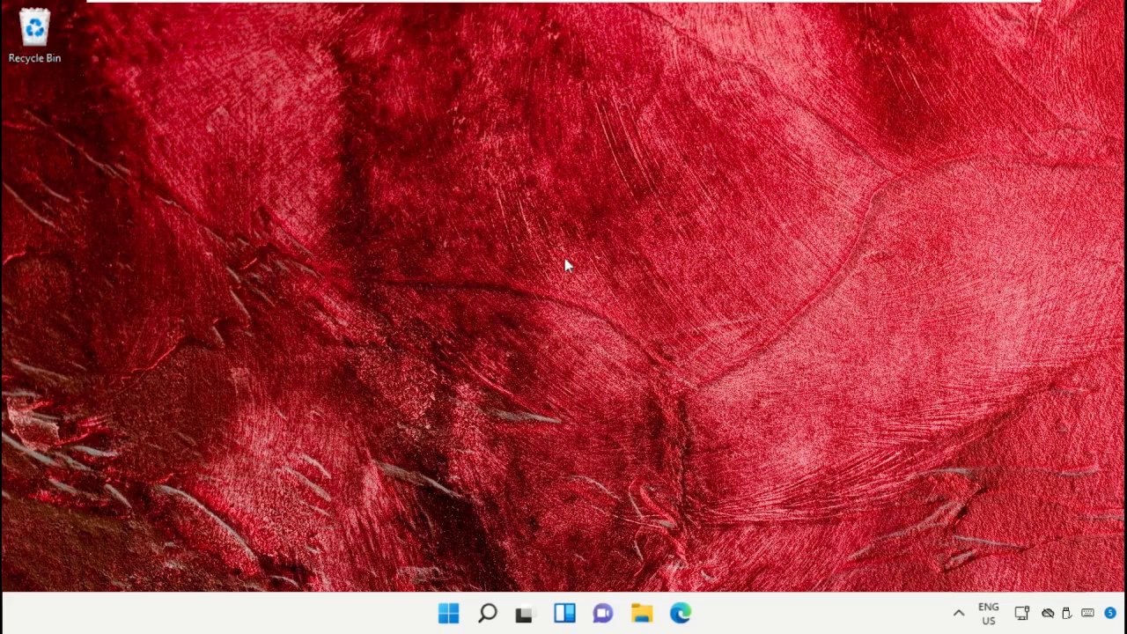
mouse_move(364, 546)
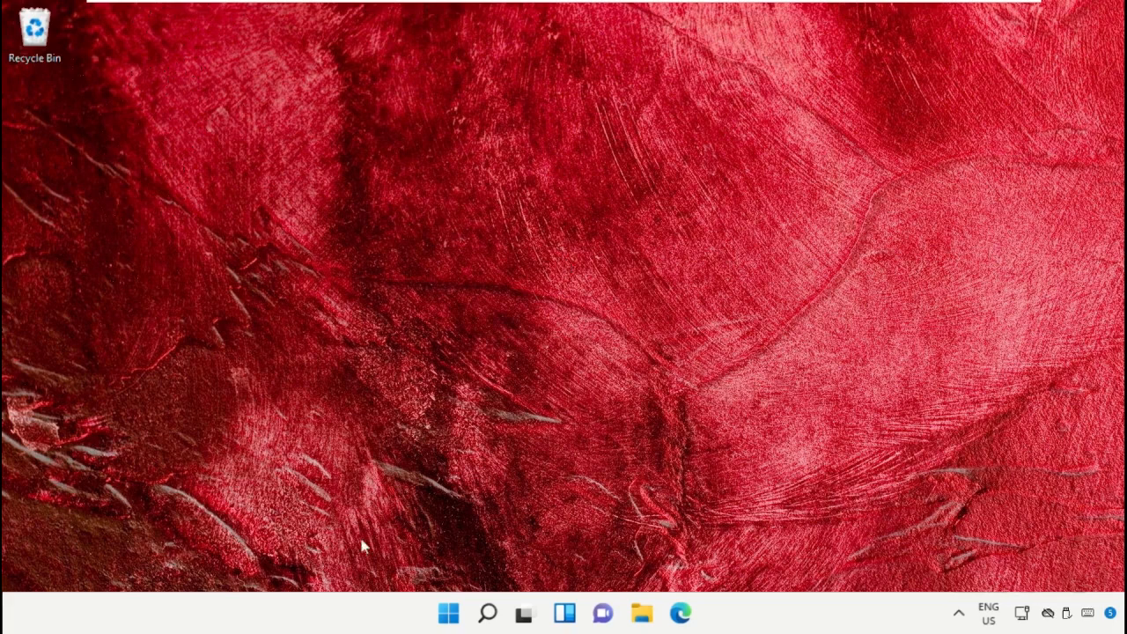
Step: Find Services via Windows search and bring up the Print Spooler service's properties
click(486, 613)
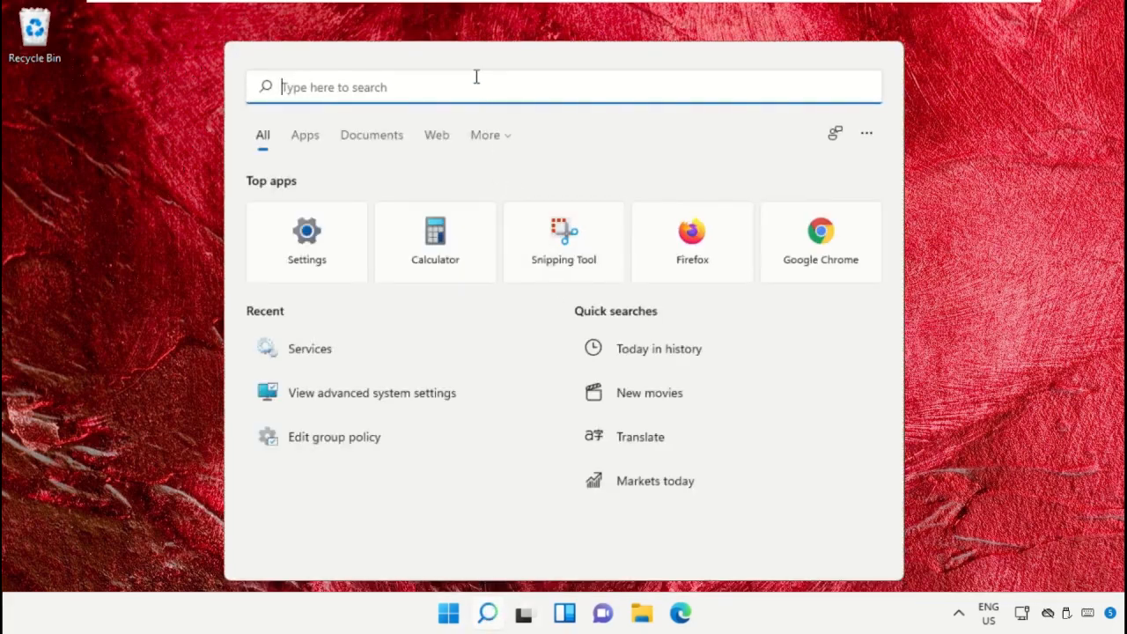
text(Services)
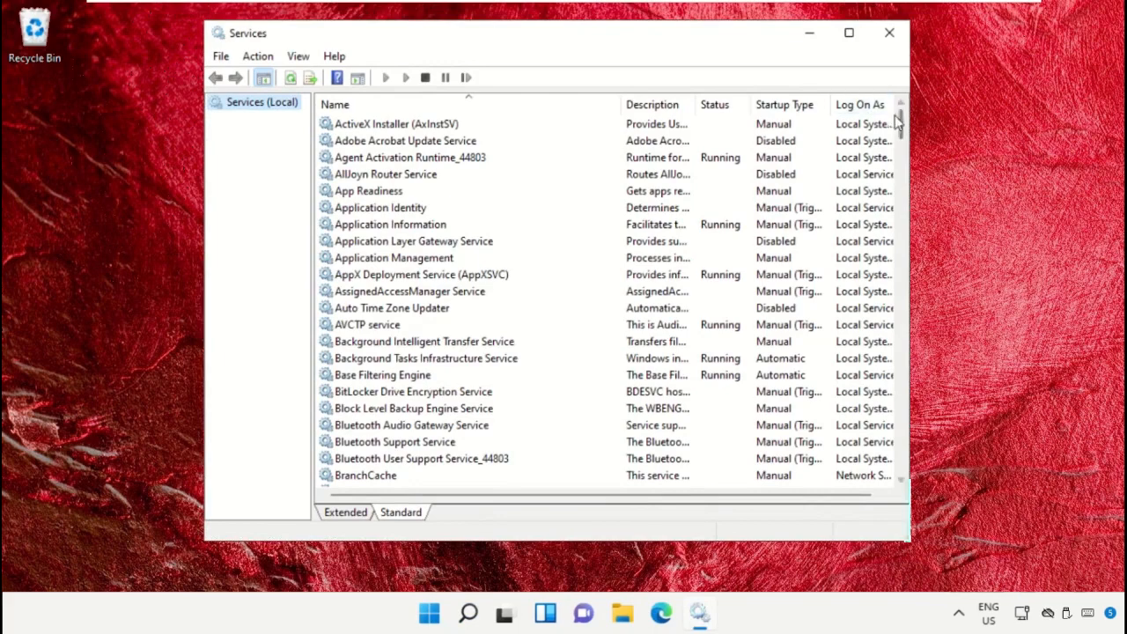
scroll(down, 3)
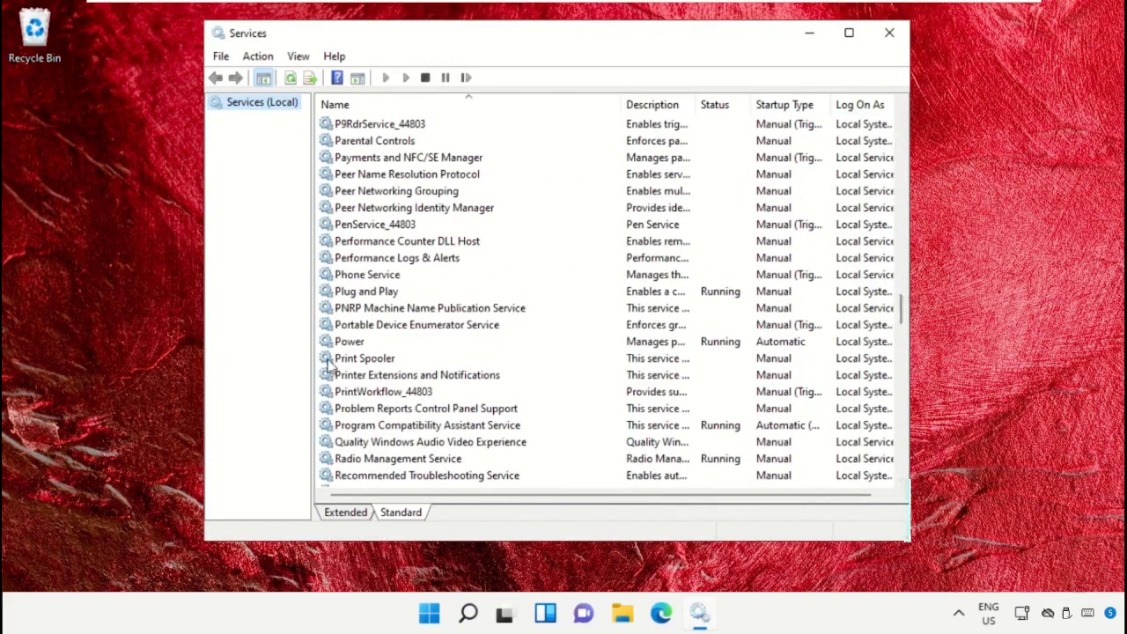
double_click(364, 358)
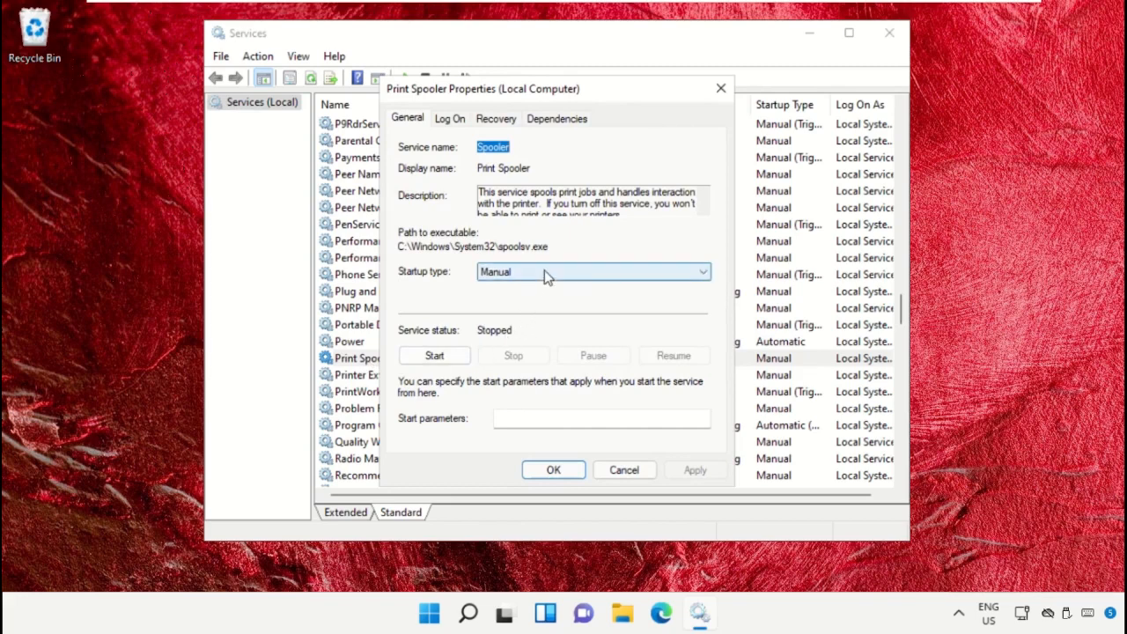
Step: Give Print Spooler Automatic startup, start it, and apply the change
click(592, 271)
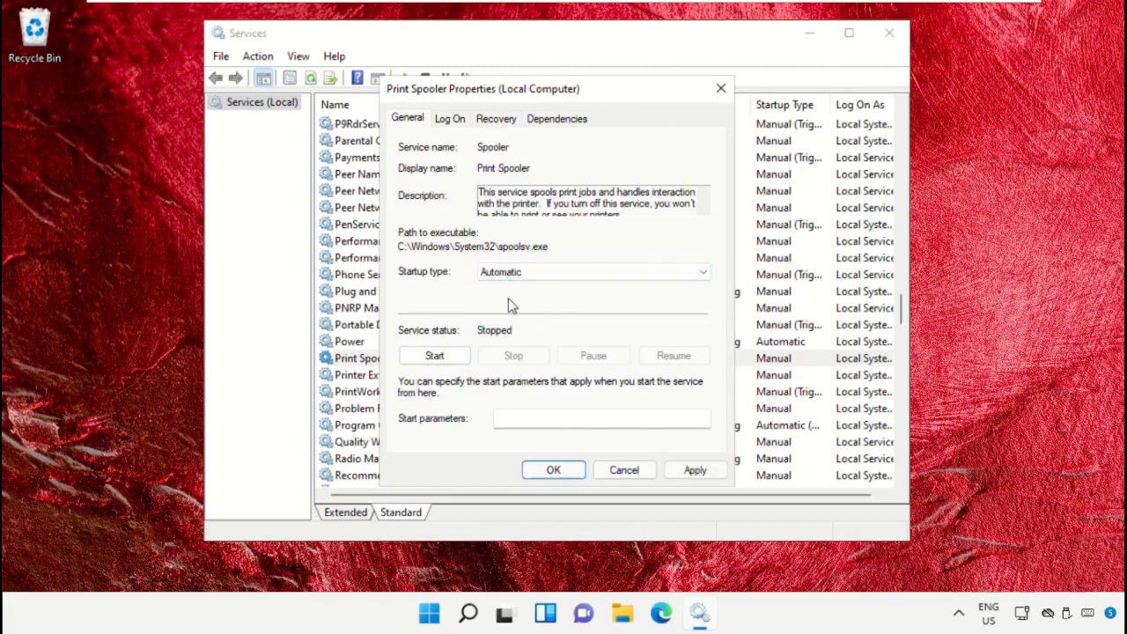
click(433, 355)
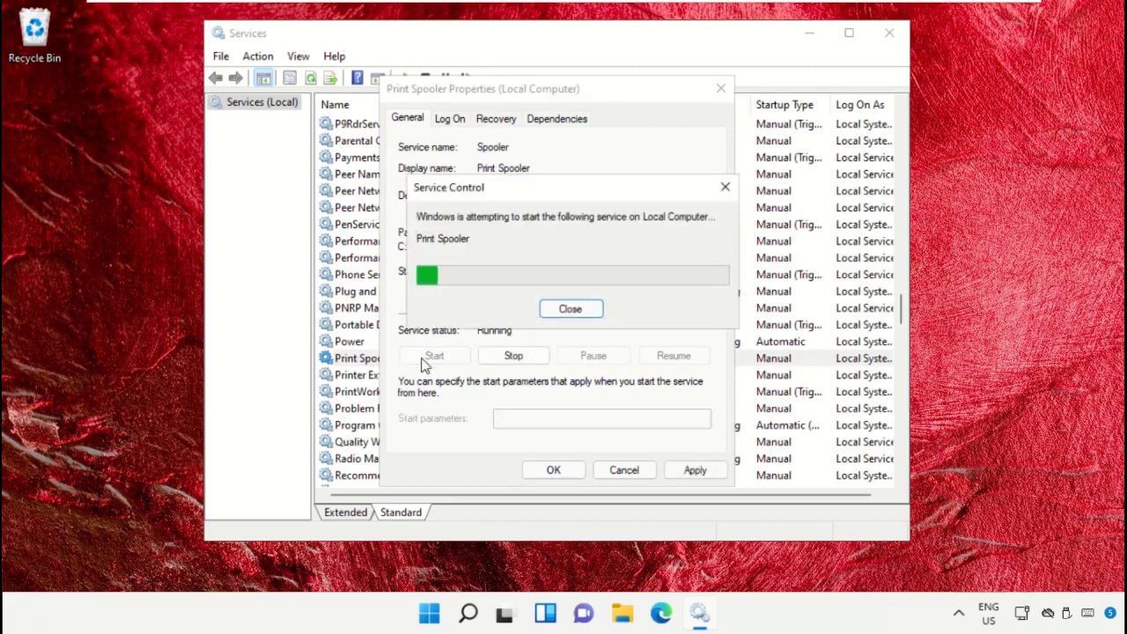
click(694, 468)
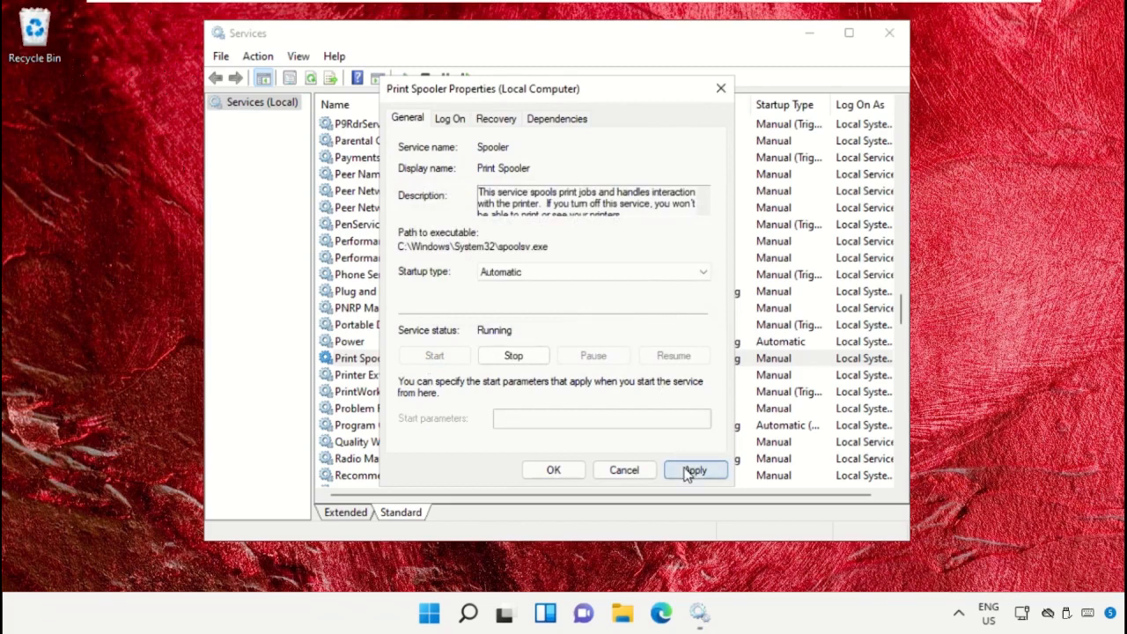
click(553, 468)
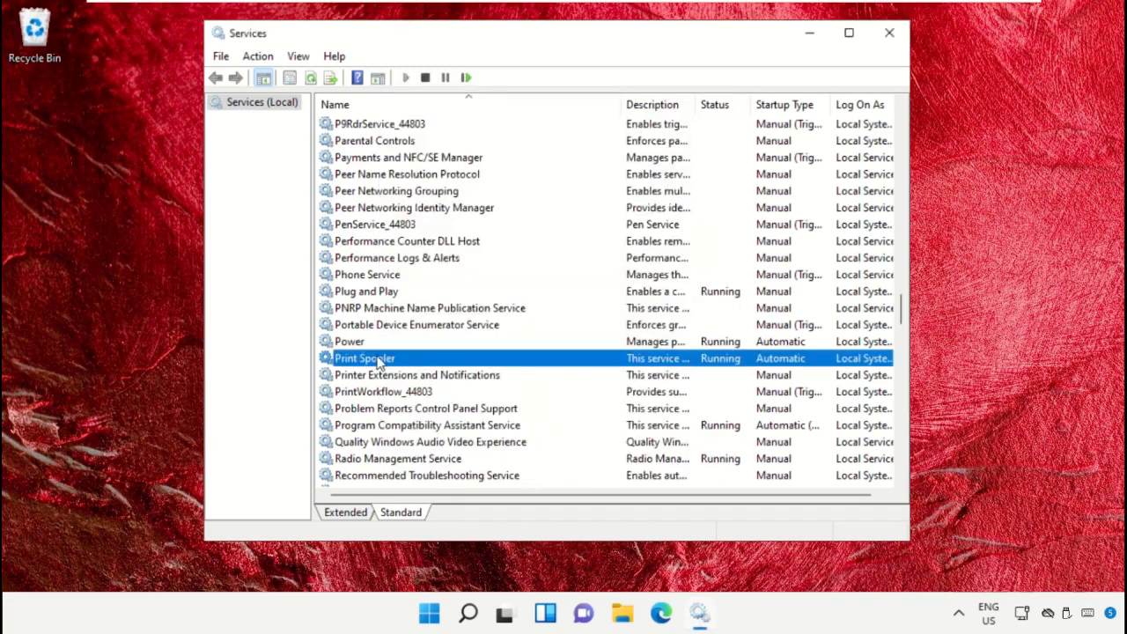
double_click(364, 357)
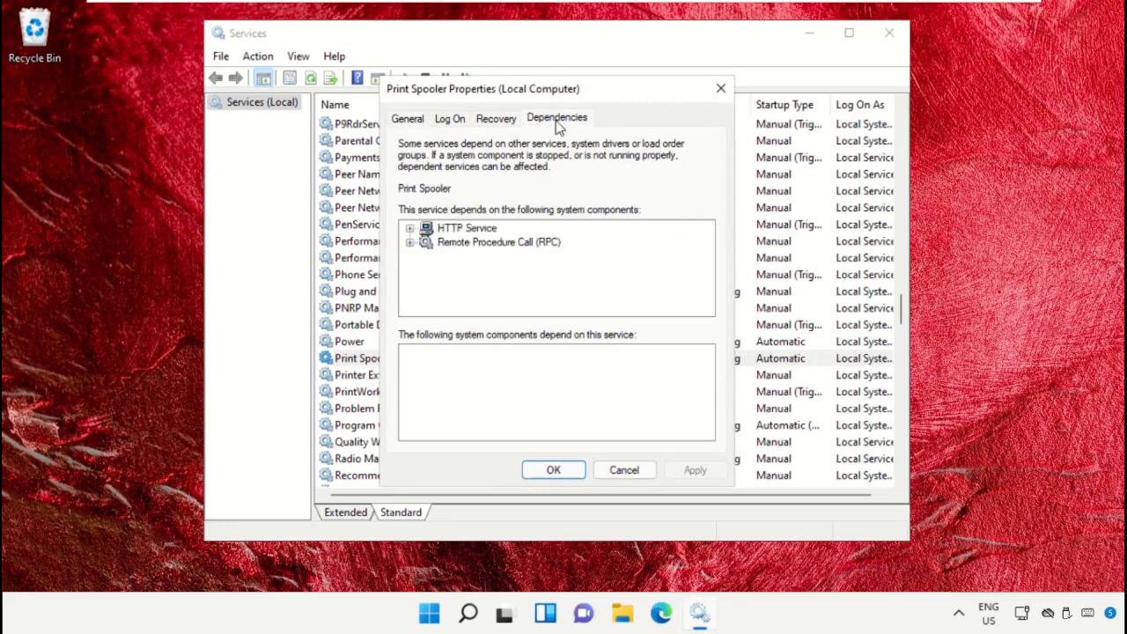
click(410, 243)
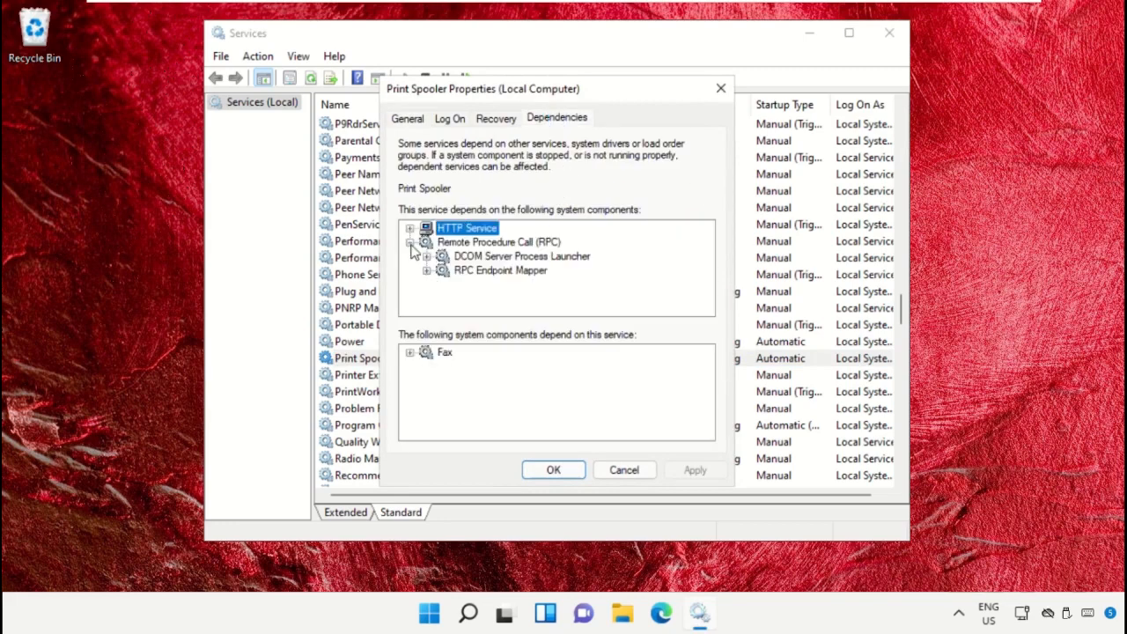
click(500, 271)
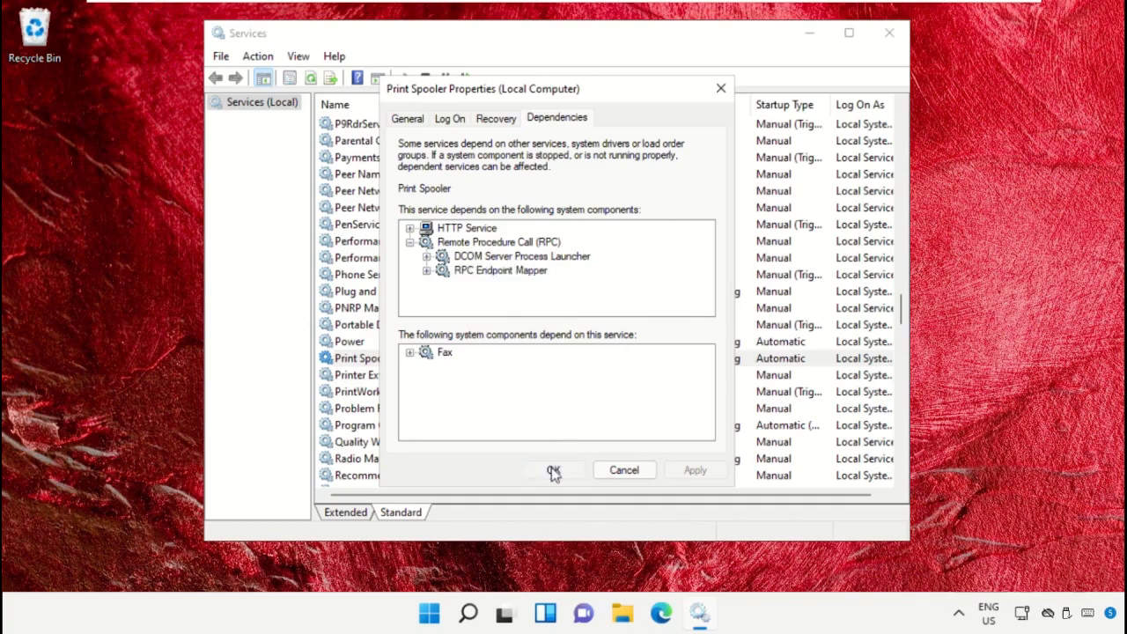
click(553, 468)
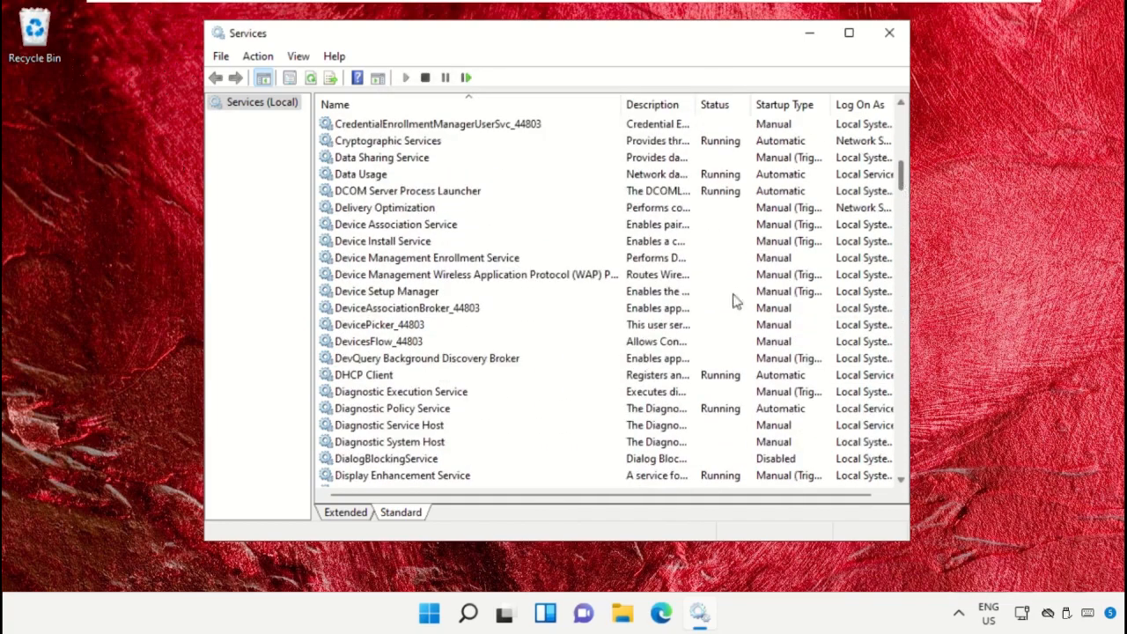
Step: Check DCOM Server Process Launcher's properties show Automatic startup and Running, leaving them unchanged
click(407, 190)
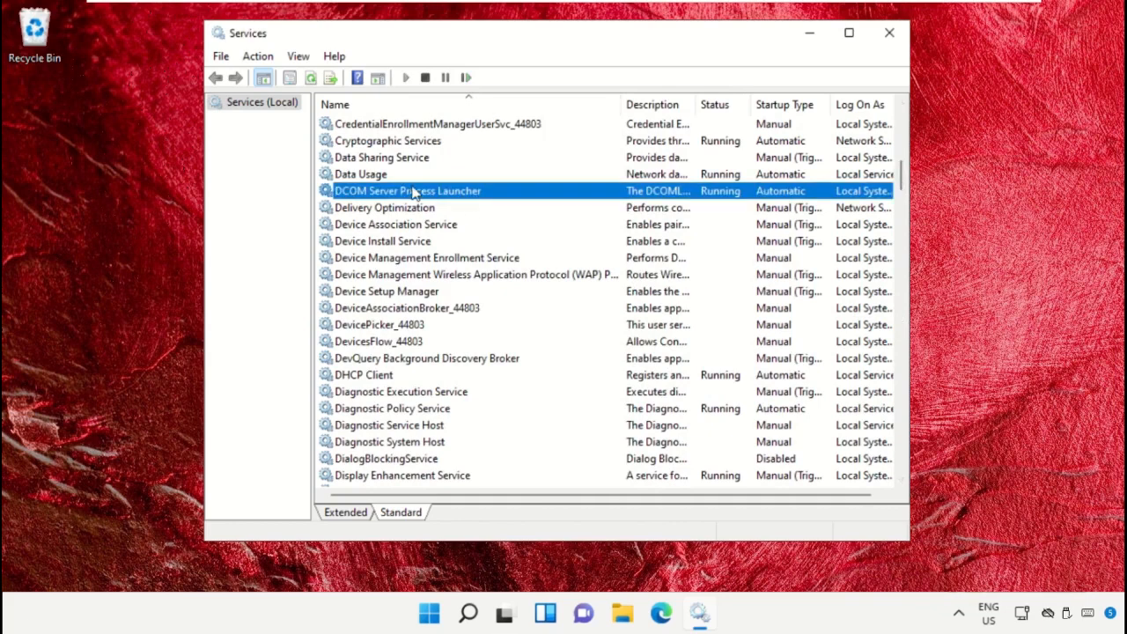
double_click(406, 190)
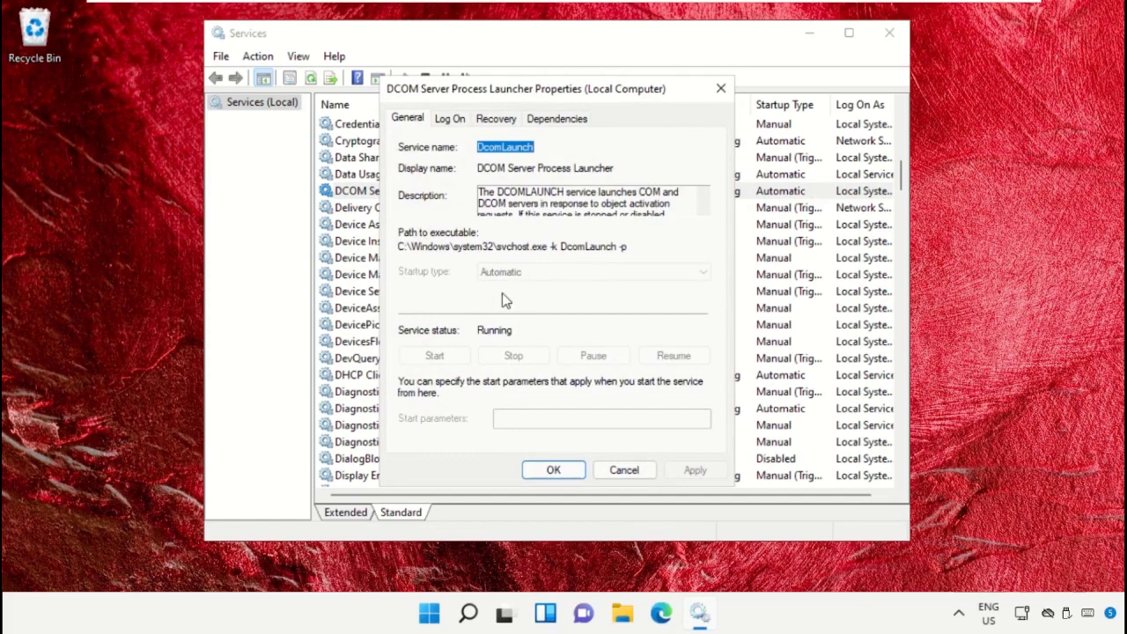
mouse_move(564, 391)
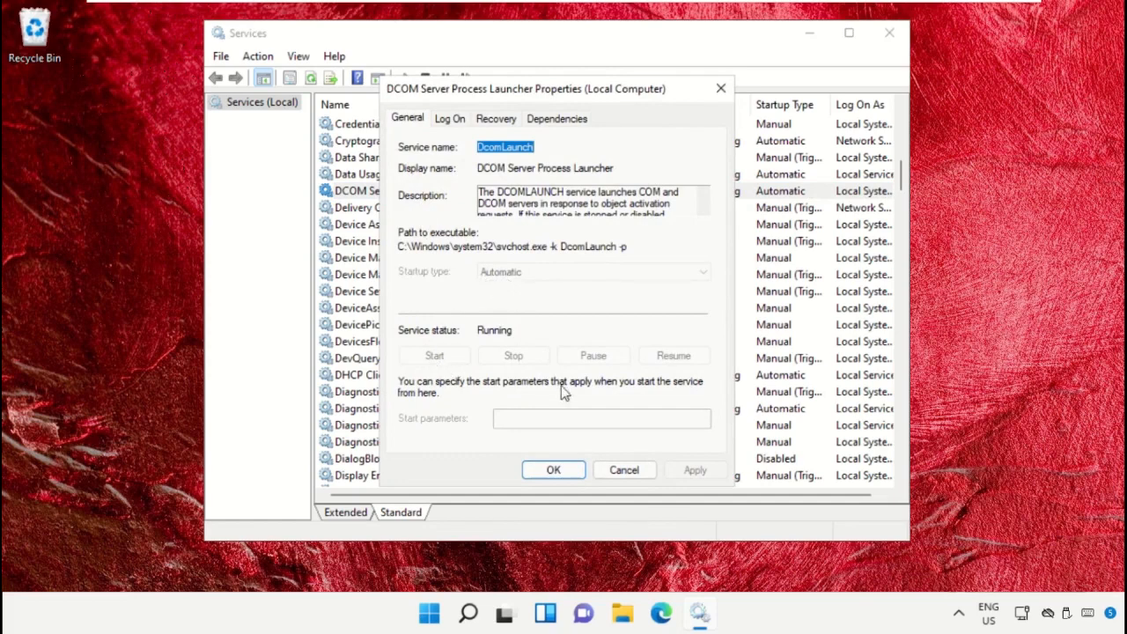
click(623, 469)
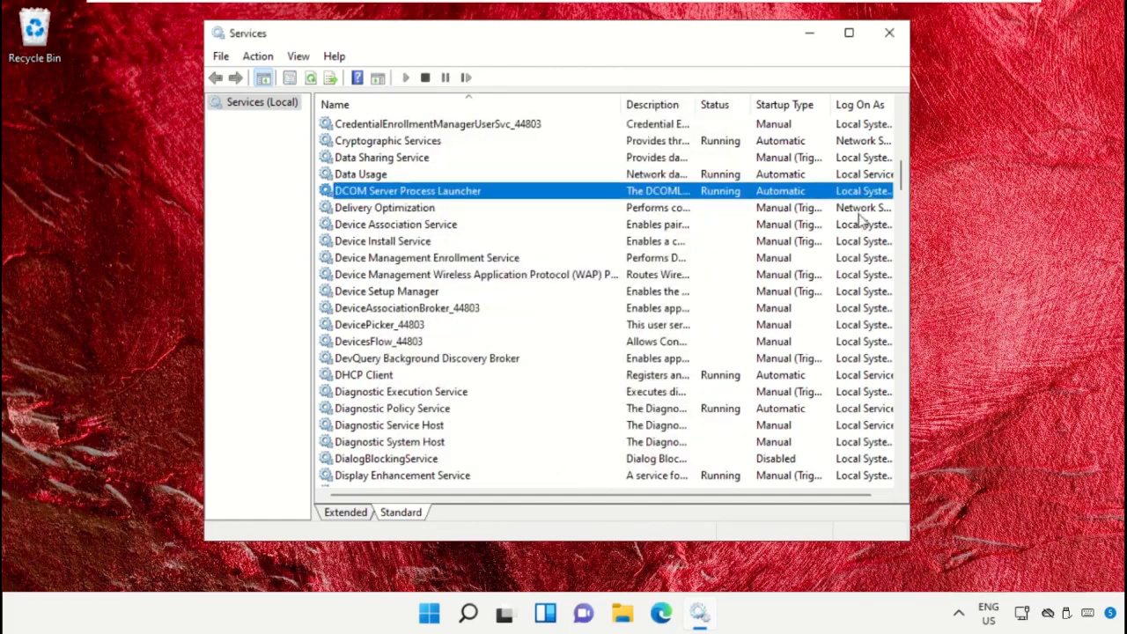
Step: Confirm RPC Endpoint Mapper is Automatic and Running, then leave Services
scroll(down, 3)
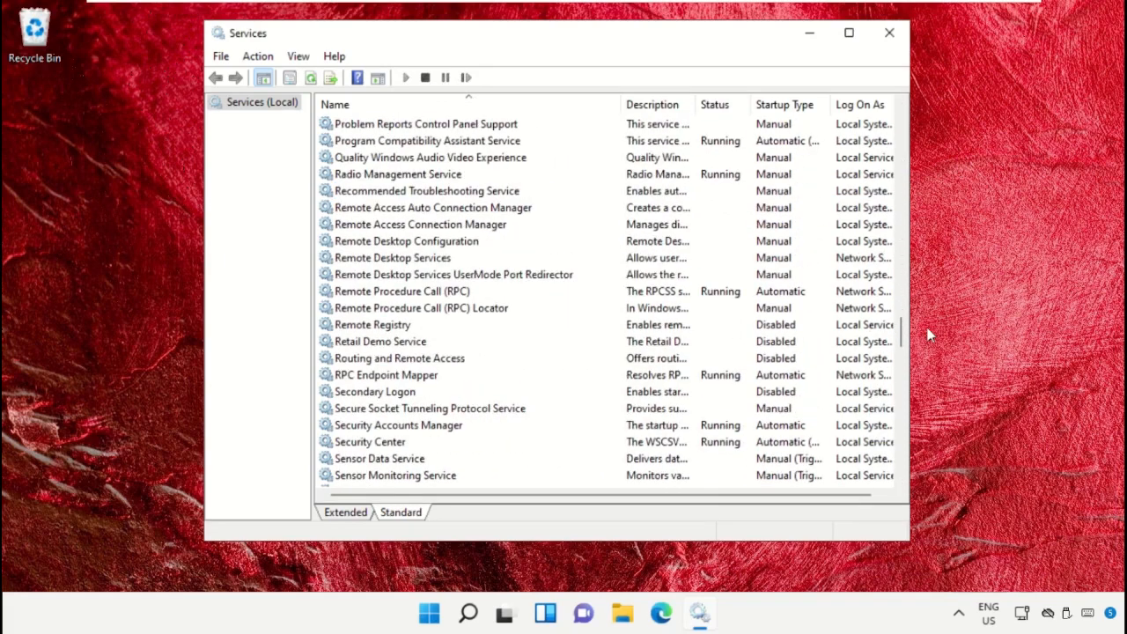
mouse_move(549, 474)
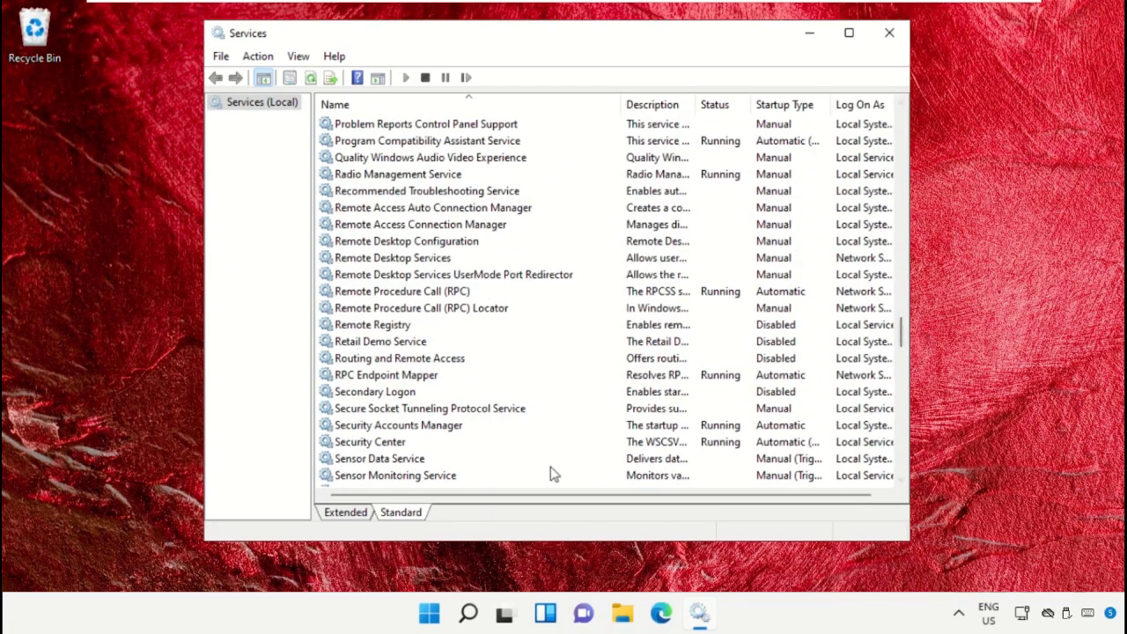
double_click(384, 373)
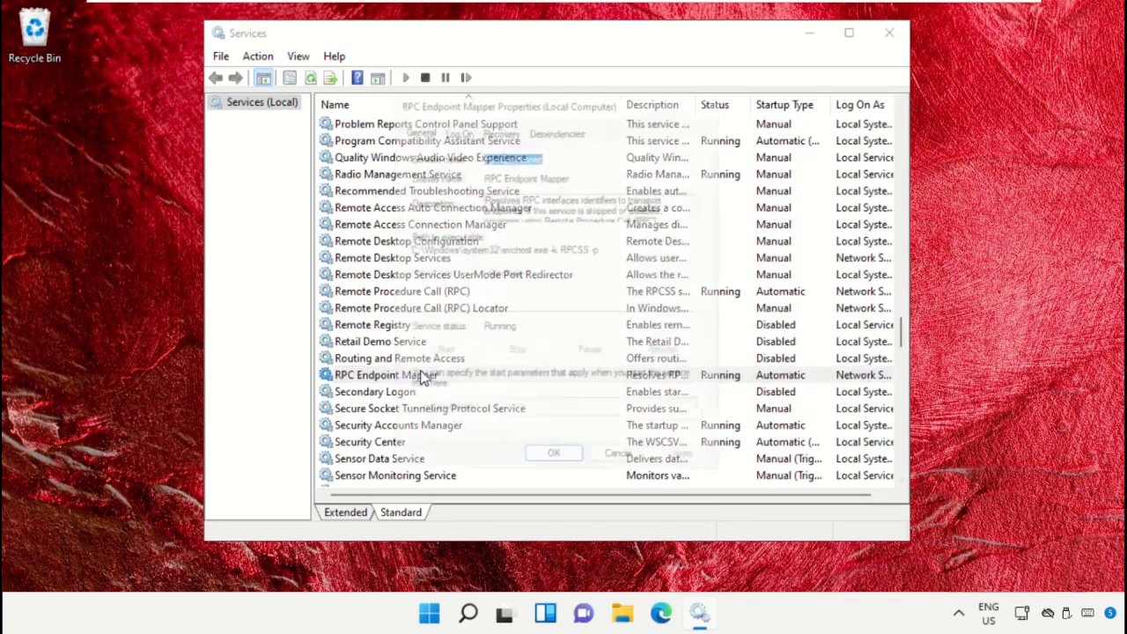
double_click(396, 373)
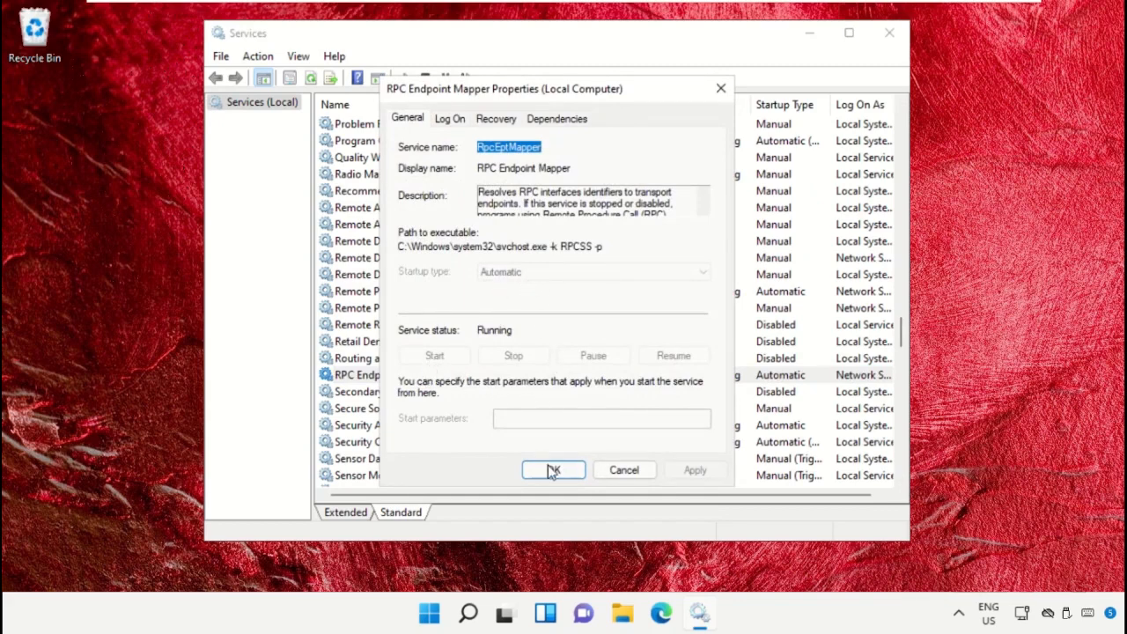
click(553, 469)
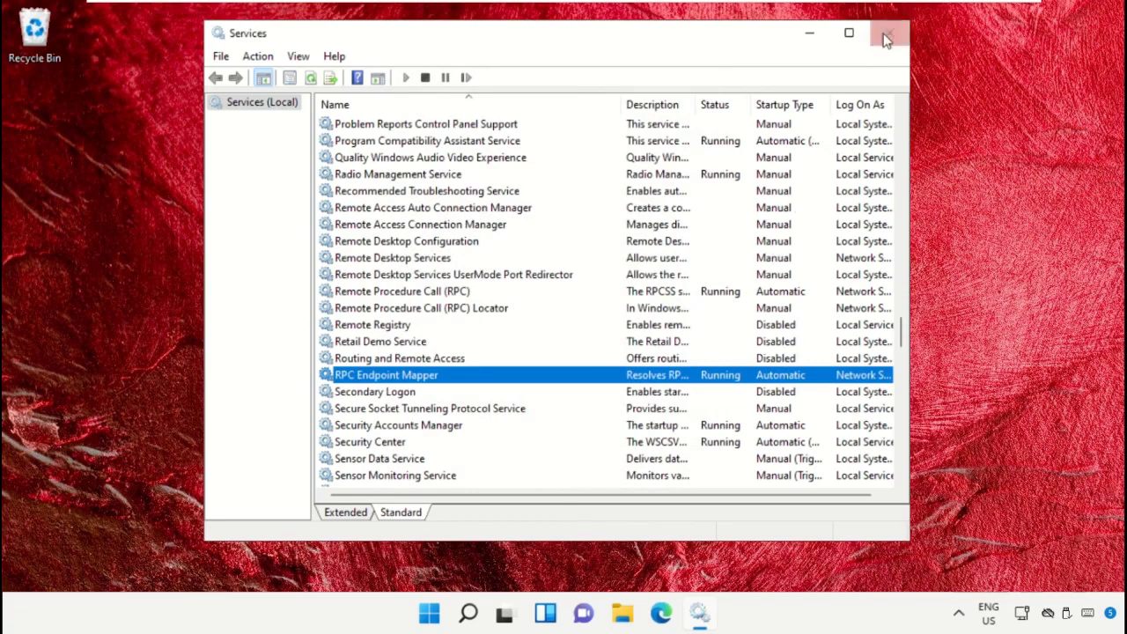
click(887, 31)
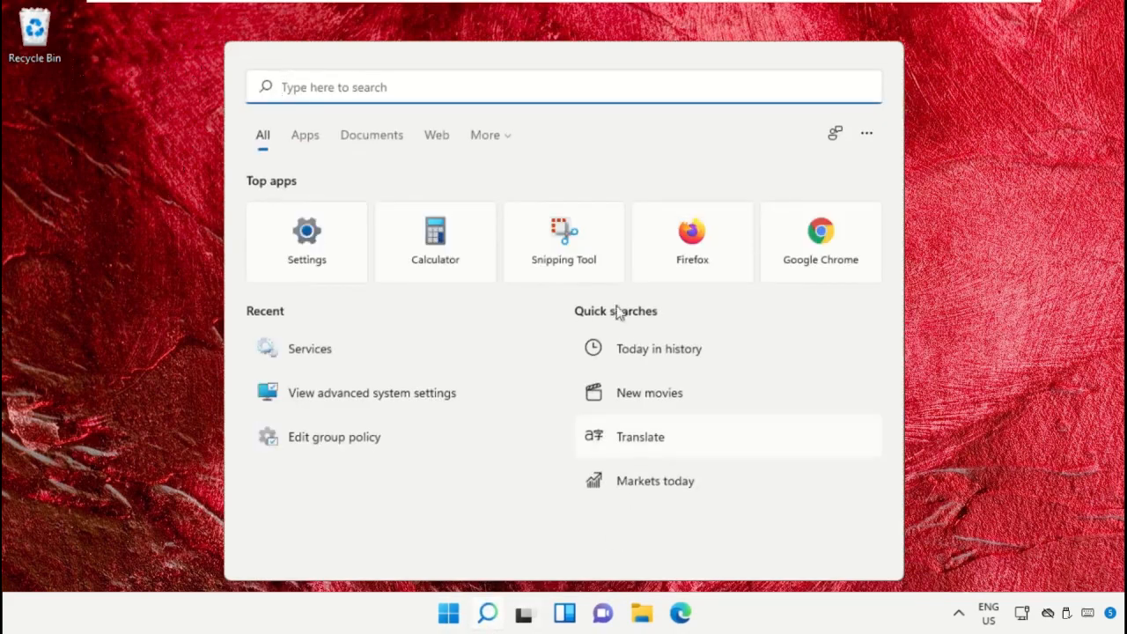
Step: Run the Printer troubleshooter from Other troubleshooters, which finds no problem, then leave Settings
text(Troubleshoot Settings)
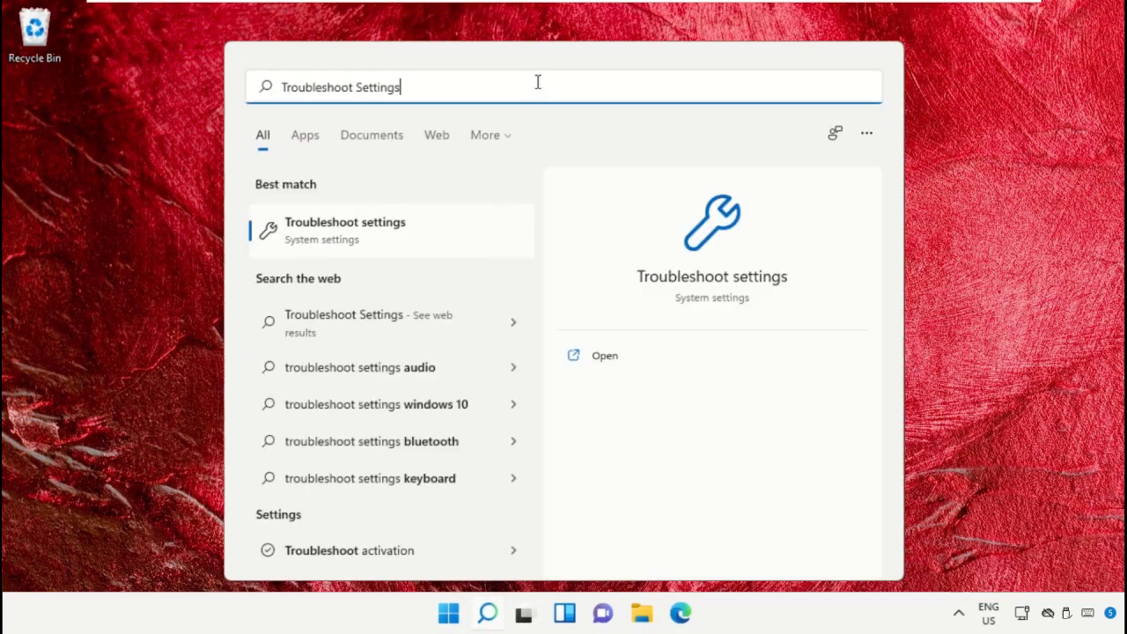
click(345, 229)
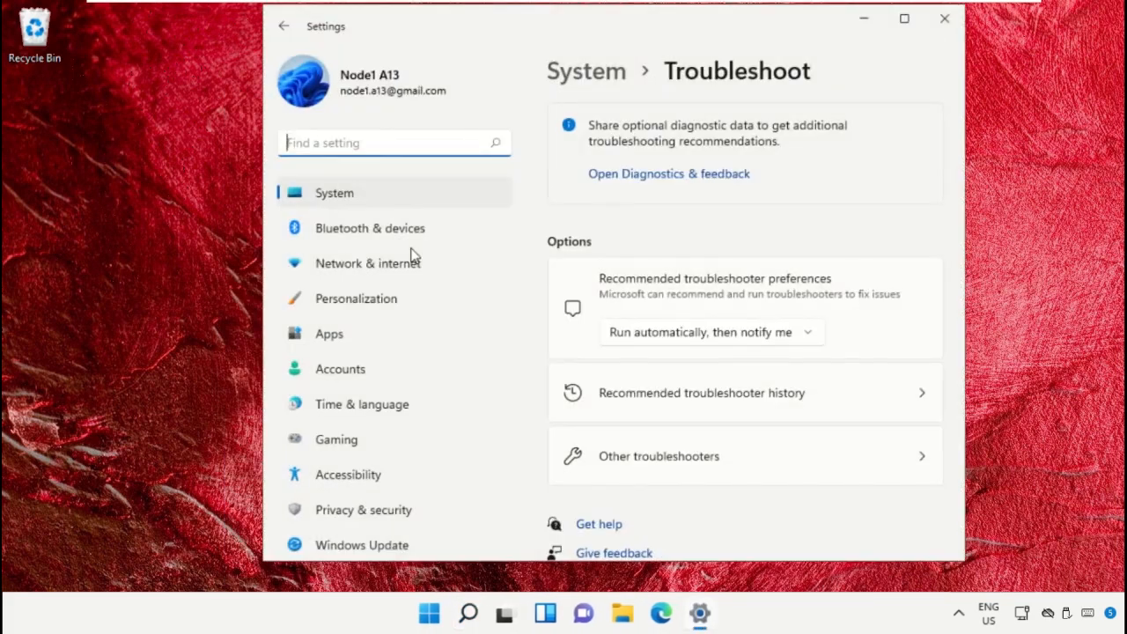
click(658, 456)
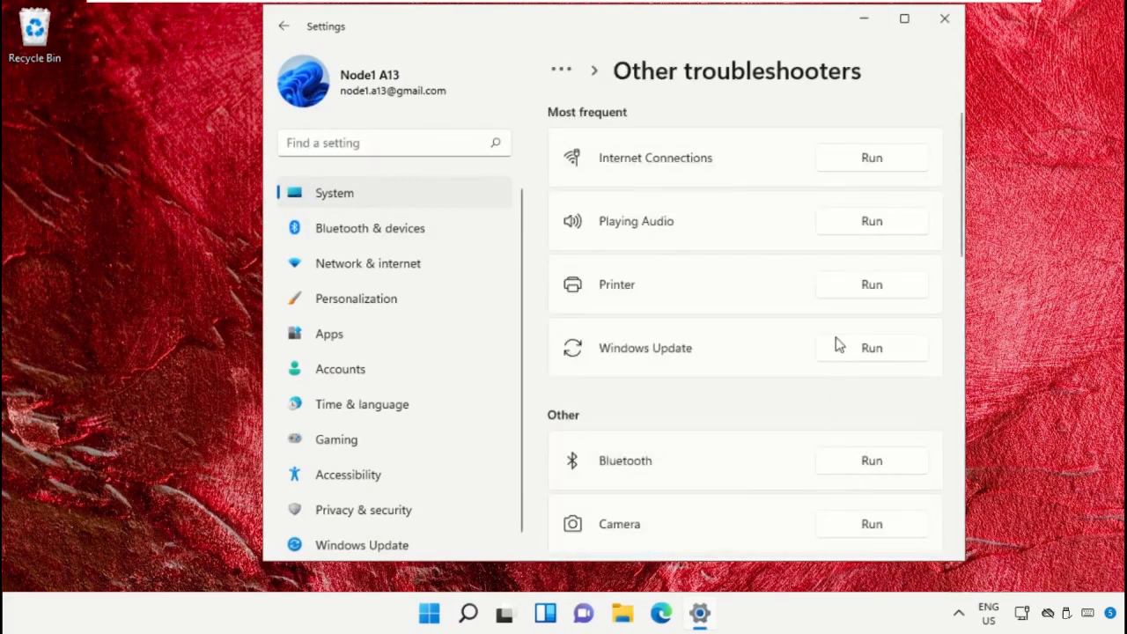
click(870, 284)
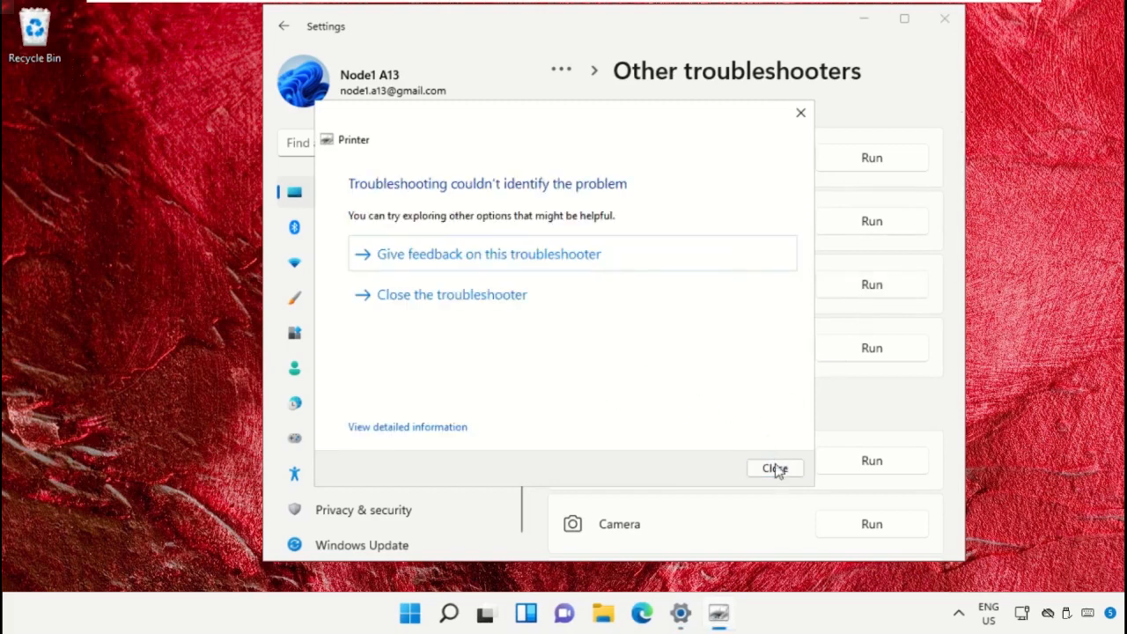
click(775, 469)
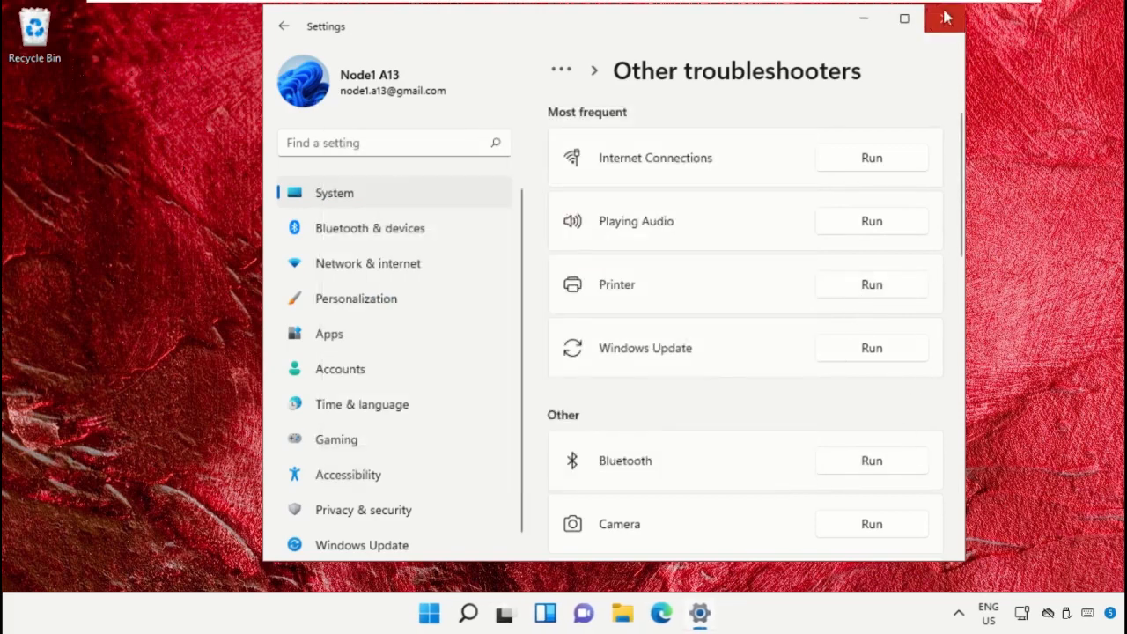
click(944, 18)
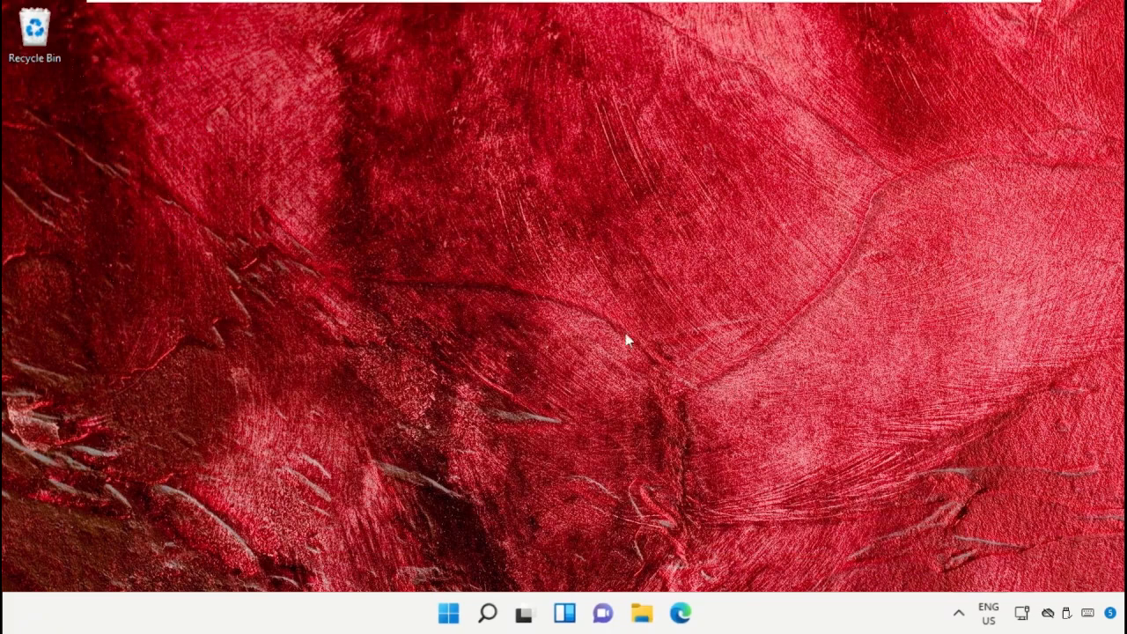
mouse_move(482, 604)
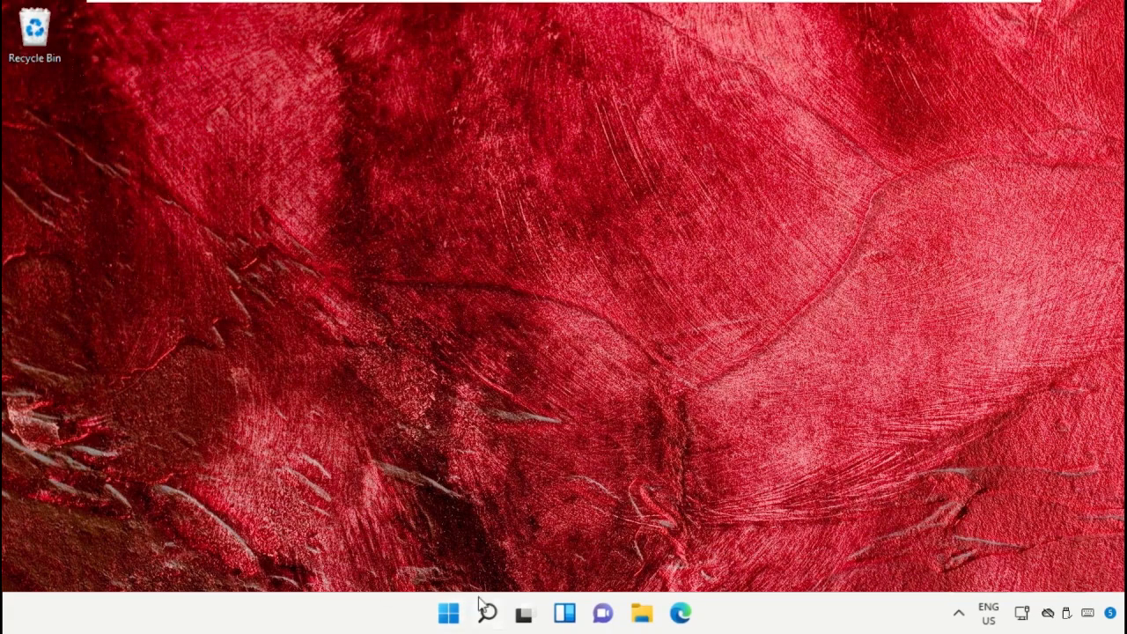
Step: Browse File Explorer to C:\Windows\System32\spool\PRINTERS, listing its 123 items
click(486, 613)
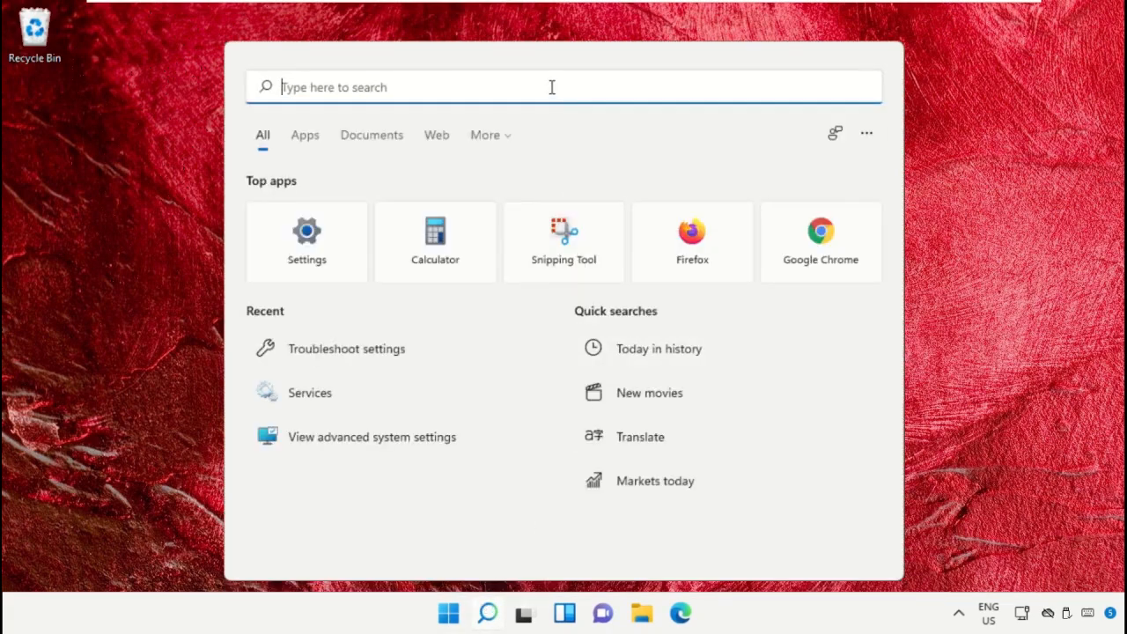
text(File Explorer)
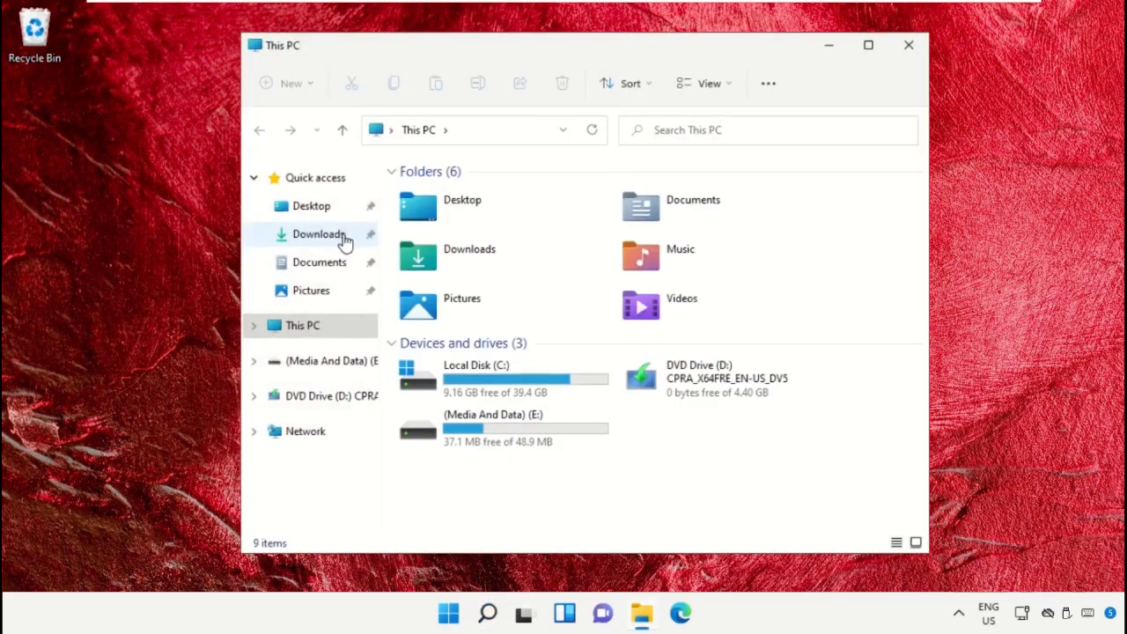
double_click(475, 378)
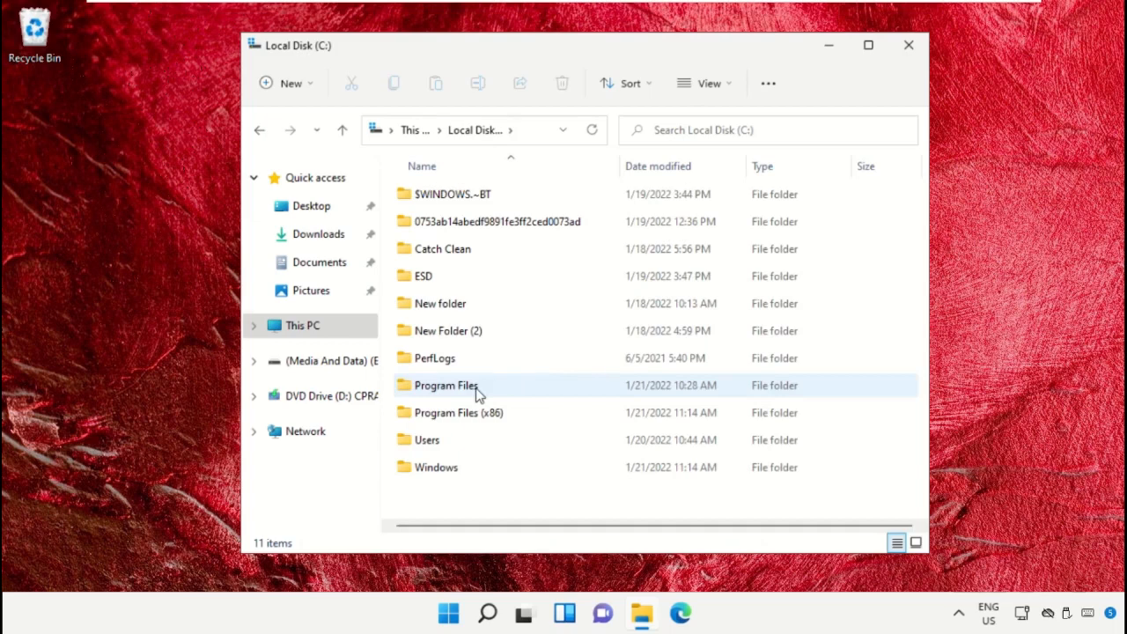
double_click(437, 467)
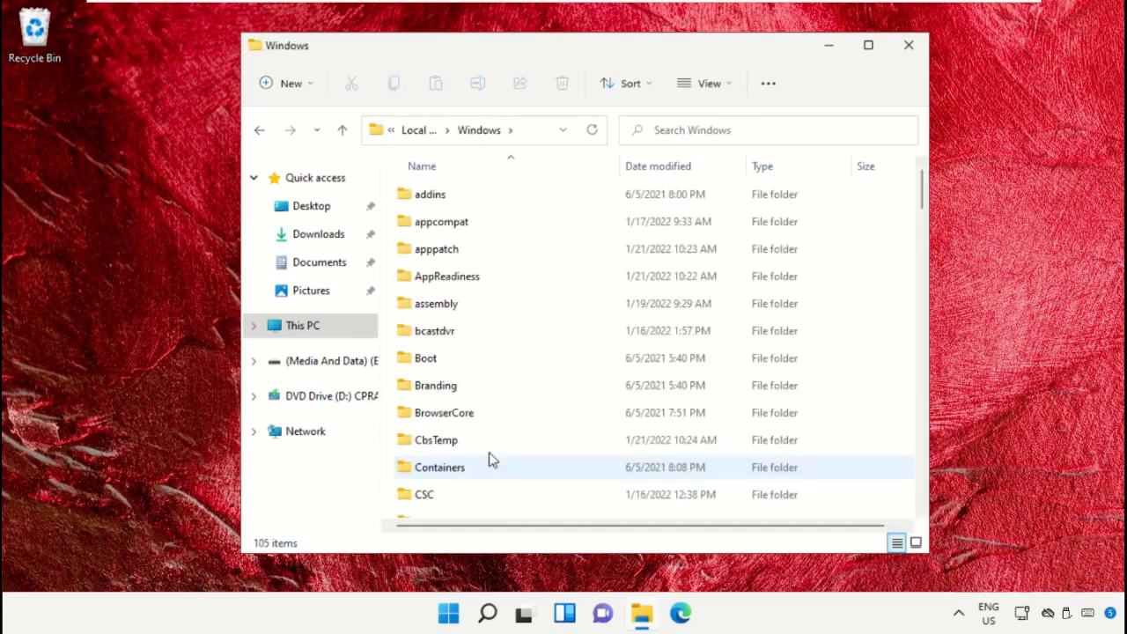
scroll(down, 3)
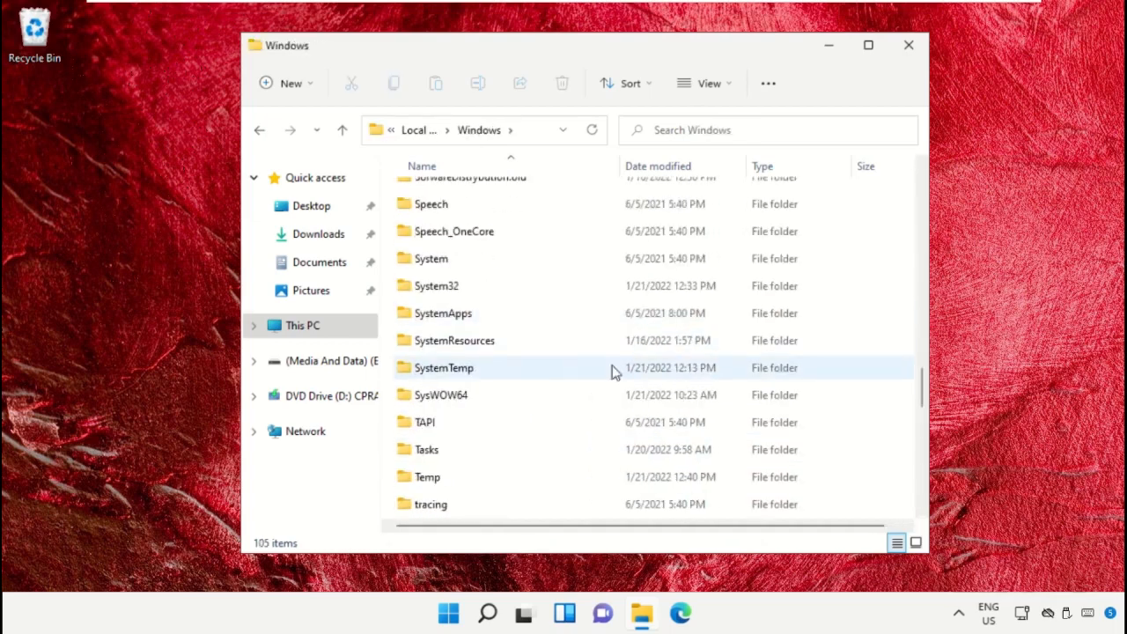
double_click(437, 285)
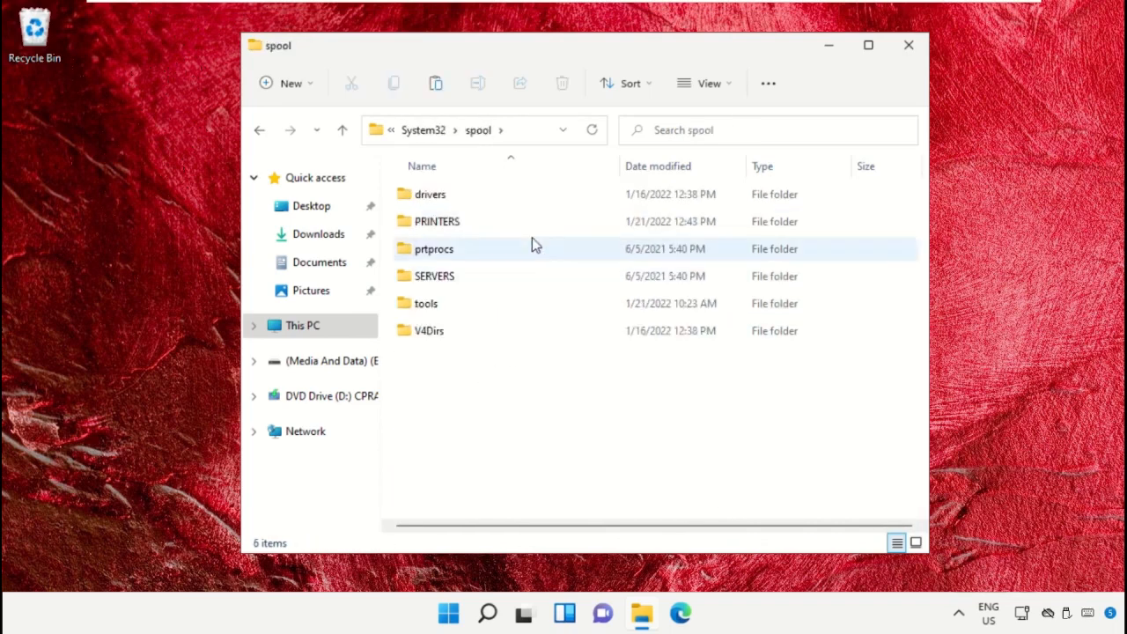
double_click(436, 222)
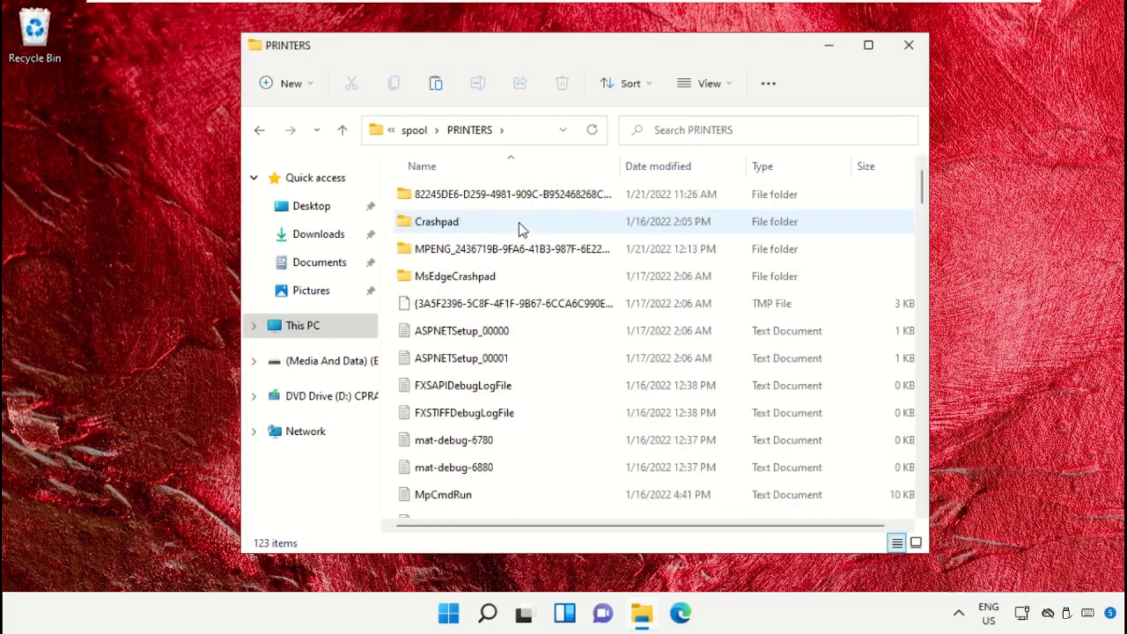
Step: Permanently delete all 123 items in PRINTERS and leave File Explorer
key(ctrl+a)
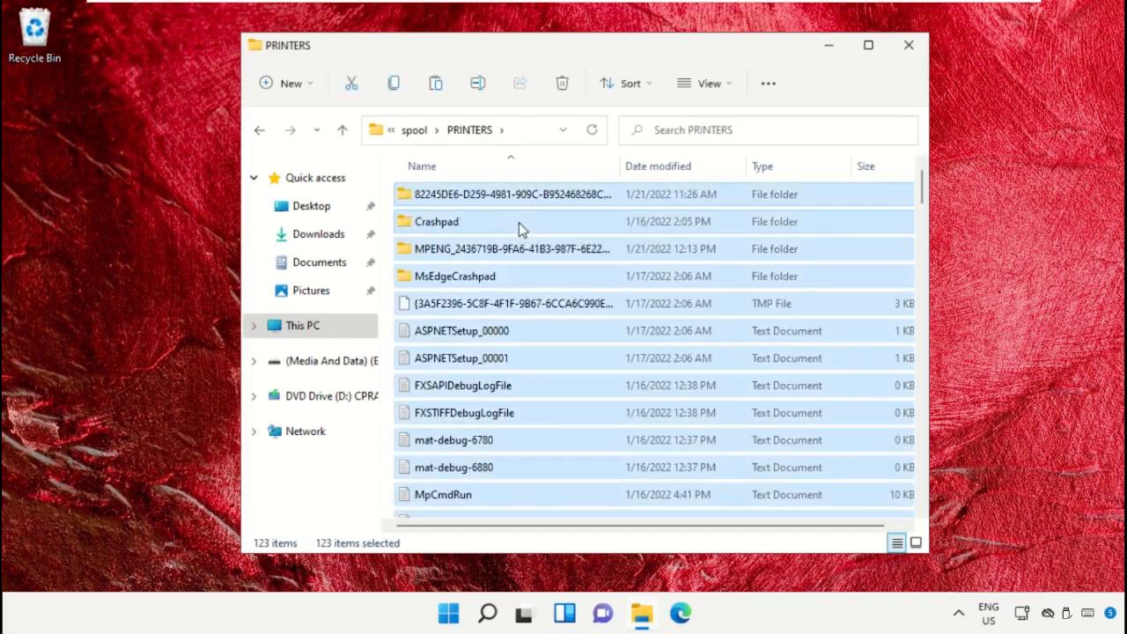
click(562, 83)
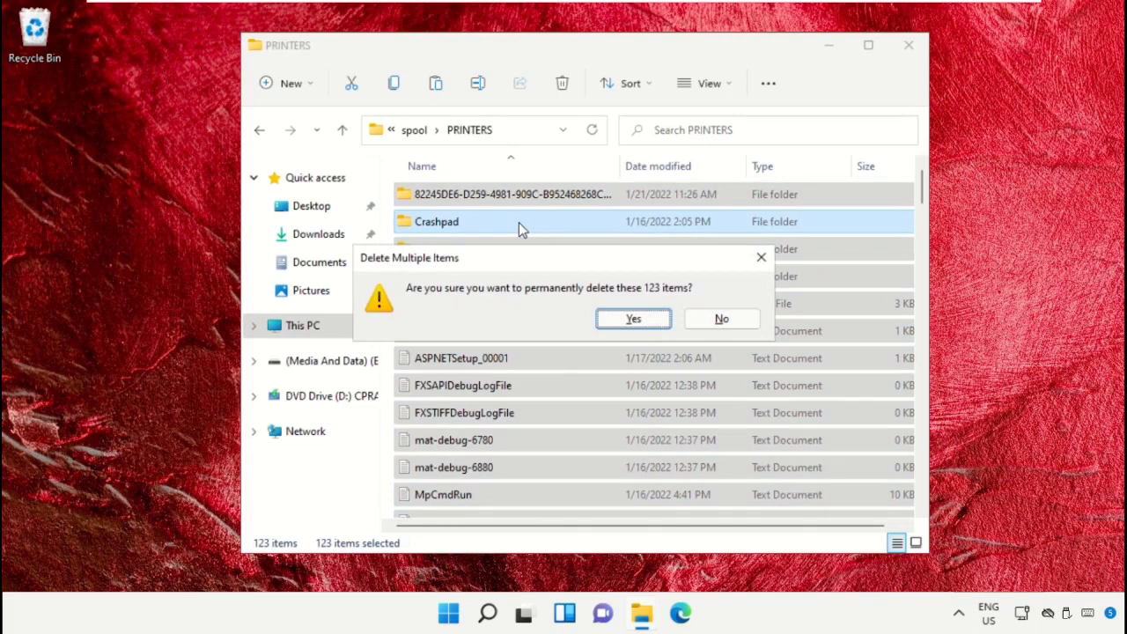
click(632, 318)
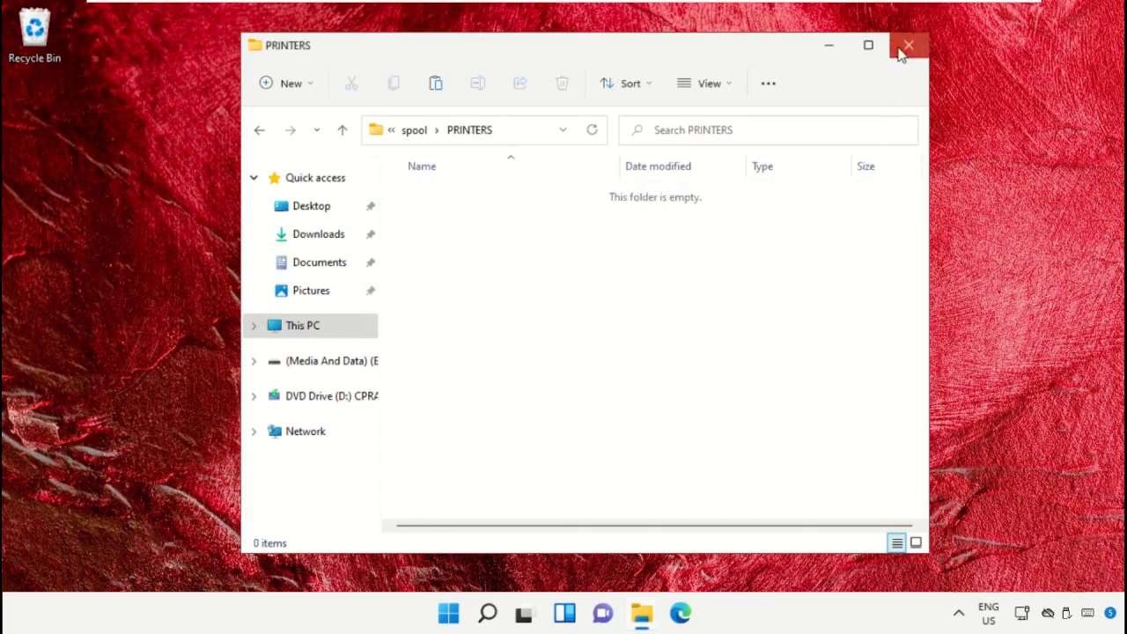
click(908, 46)
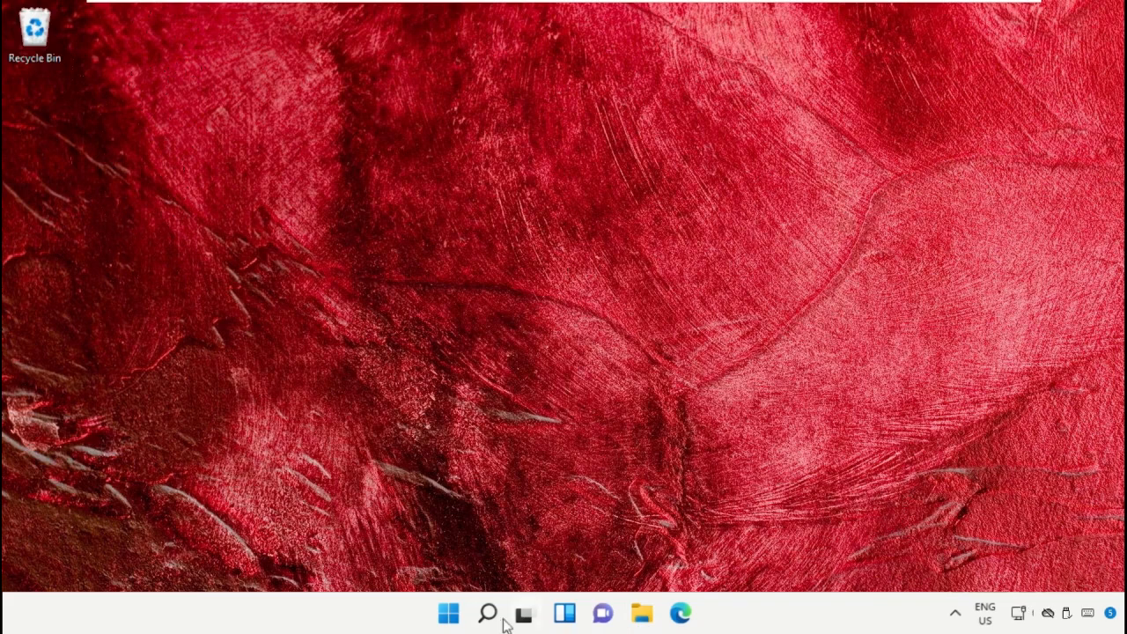
Step: Show the Start menu power options with Shut down and Restart
click(447, 613)
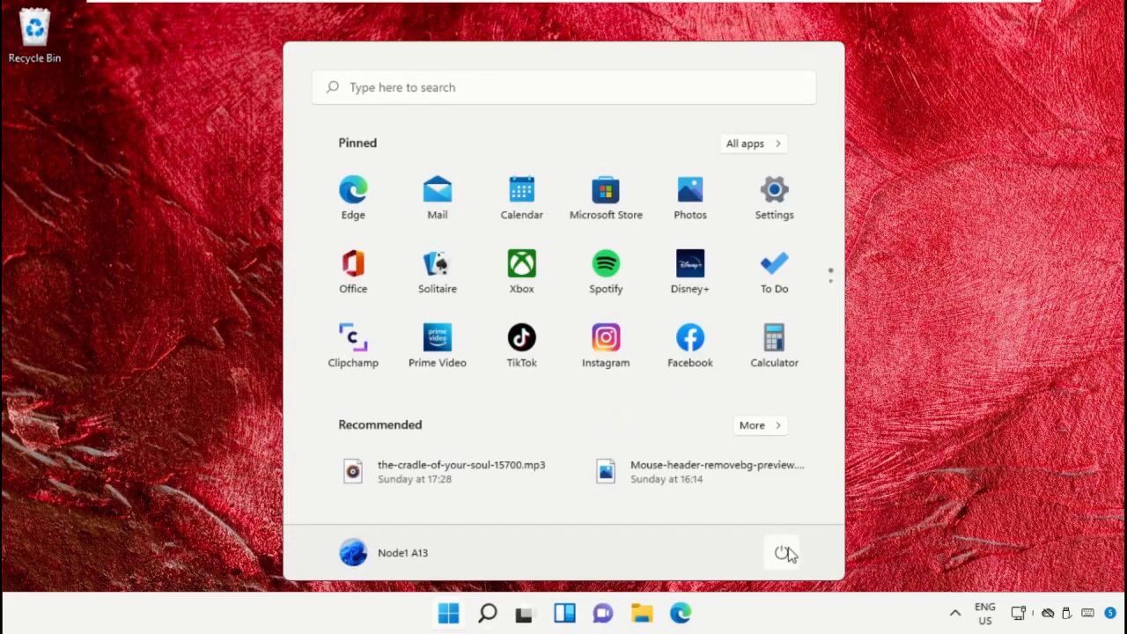
click(782, 553)
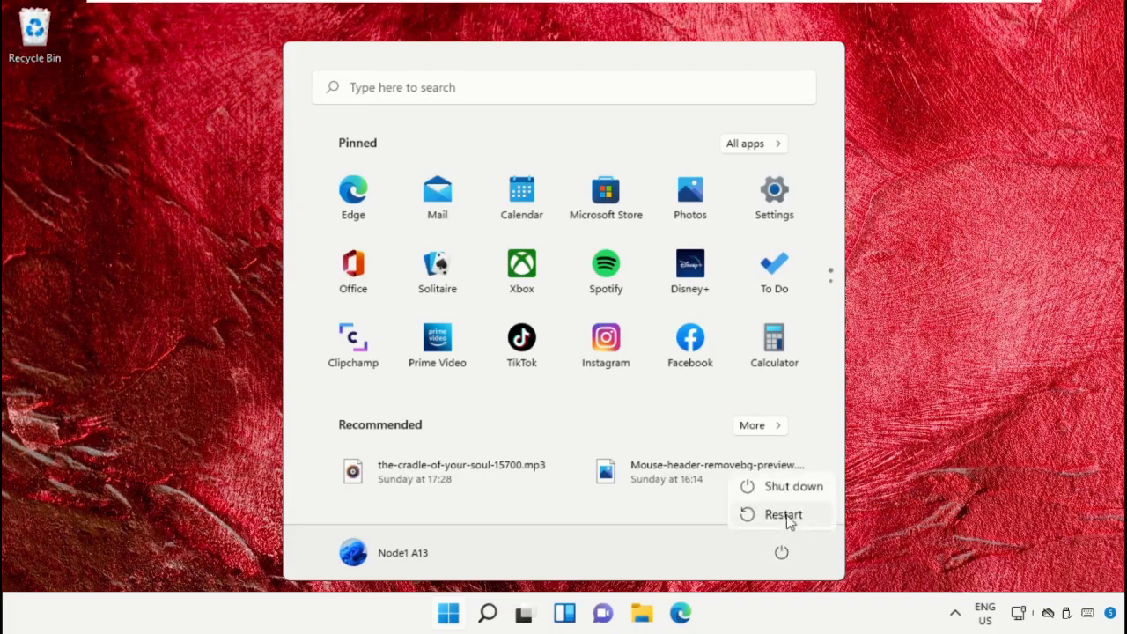